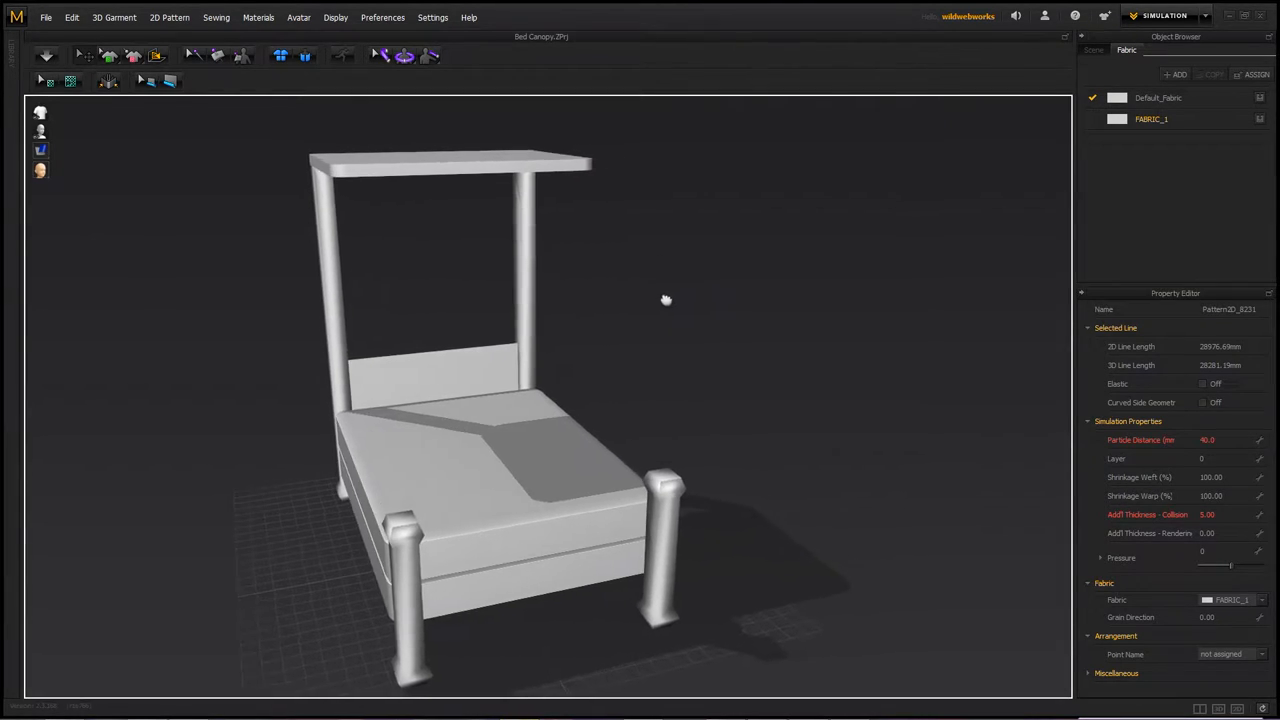
Step: Orbit around the bed frame to inspect its foot and sides from low angles
{"action": "left_click_drag", "start_coordinate": [666, 300], "coordinate": [503, 263]}
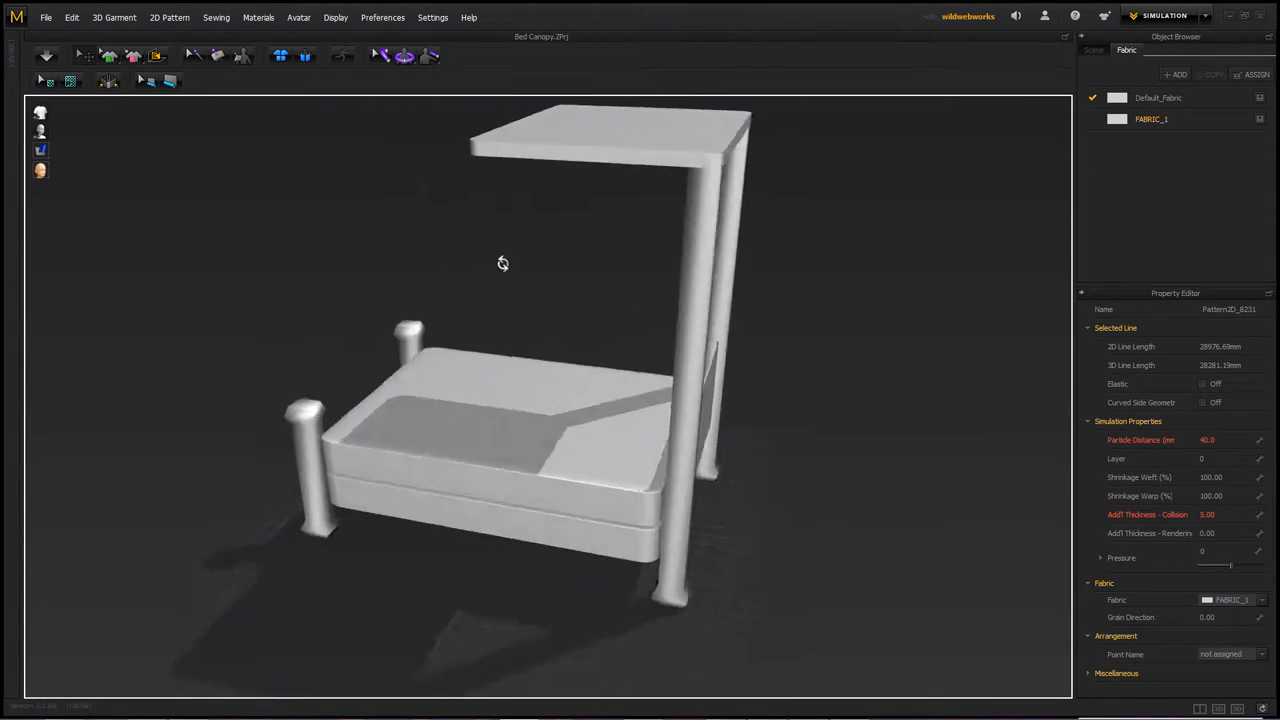
{"action": "left_click_drag", "start_coordinate": [503, 263], "coordinate": [702, 250]}
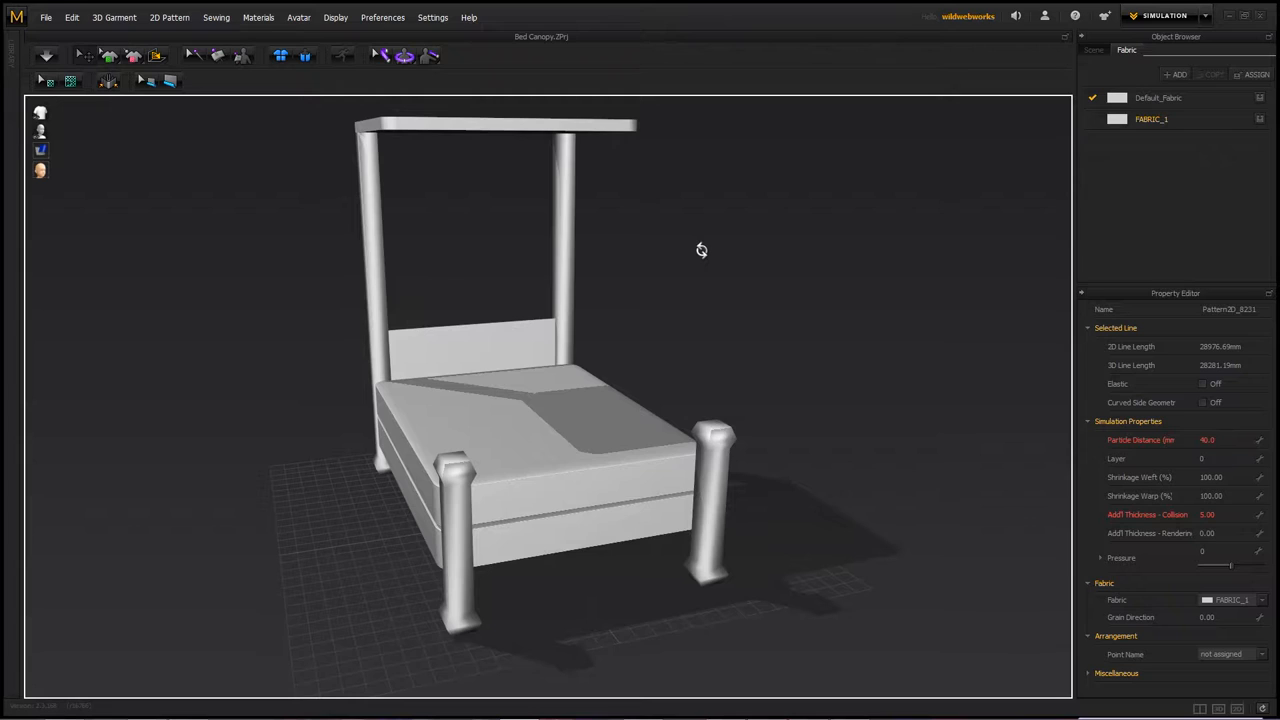
{"action": "left_click_drag", "start_coordinate": [701, 249], "coordinate": [697, 303]}
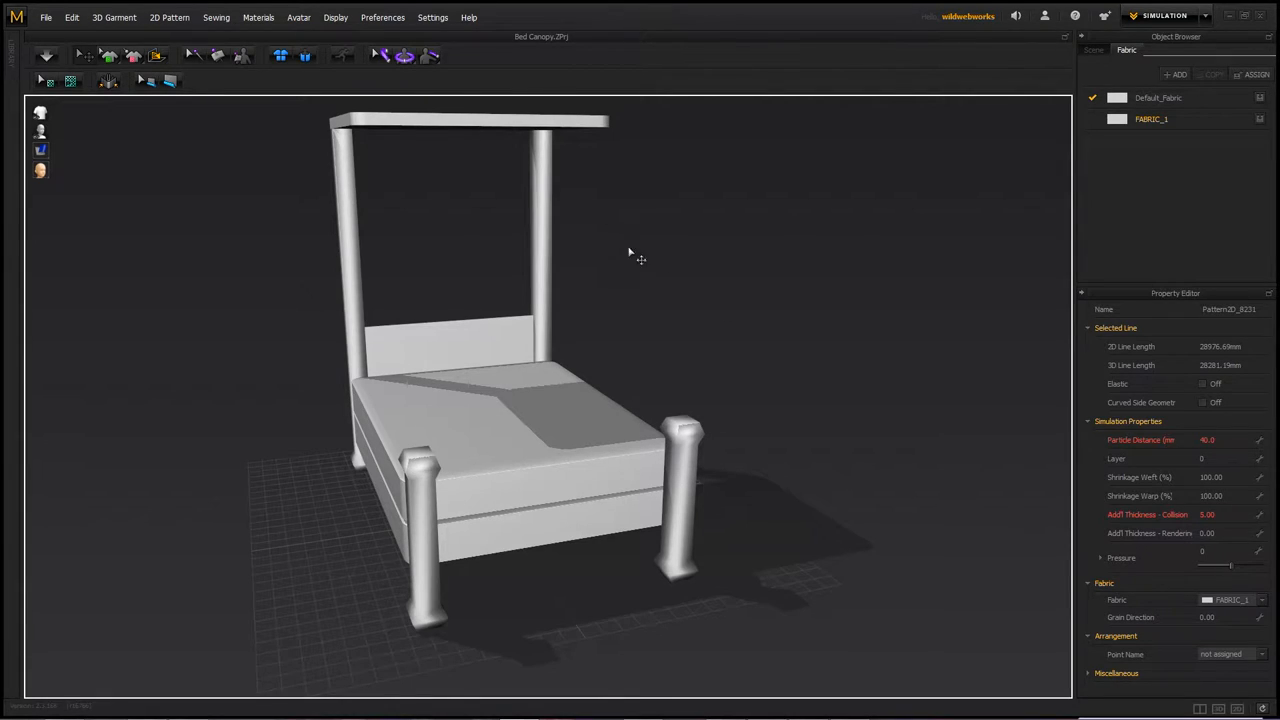
{"action": "mouse_move", "coordinate": [676, 302]}
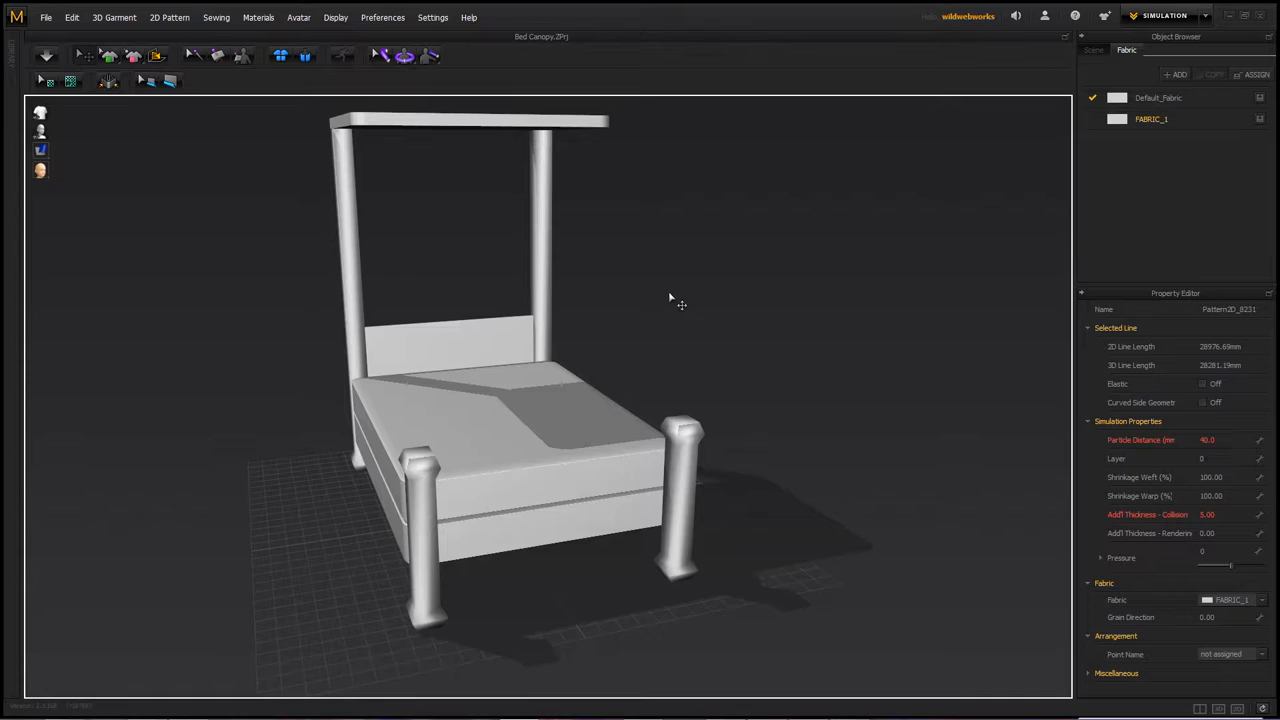
{"action": "left_click_drag", "start_coordinate": [670, 300], "coordinate": [556, 286]}
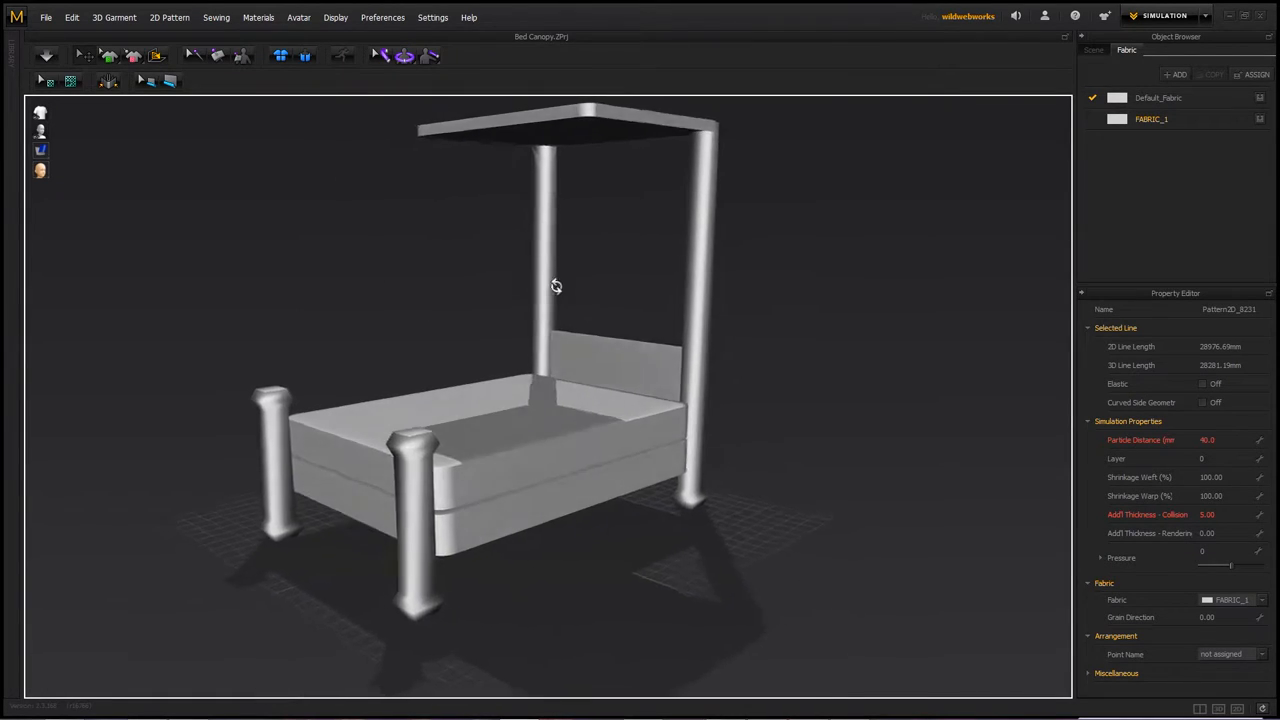
{"action": "left_click_drag", "start_coordinate": [556, 287], "coordinate": [583, 405]}
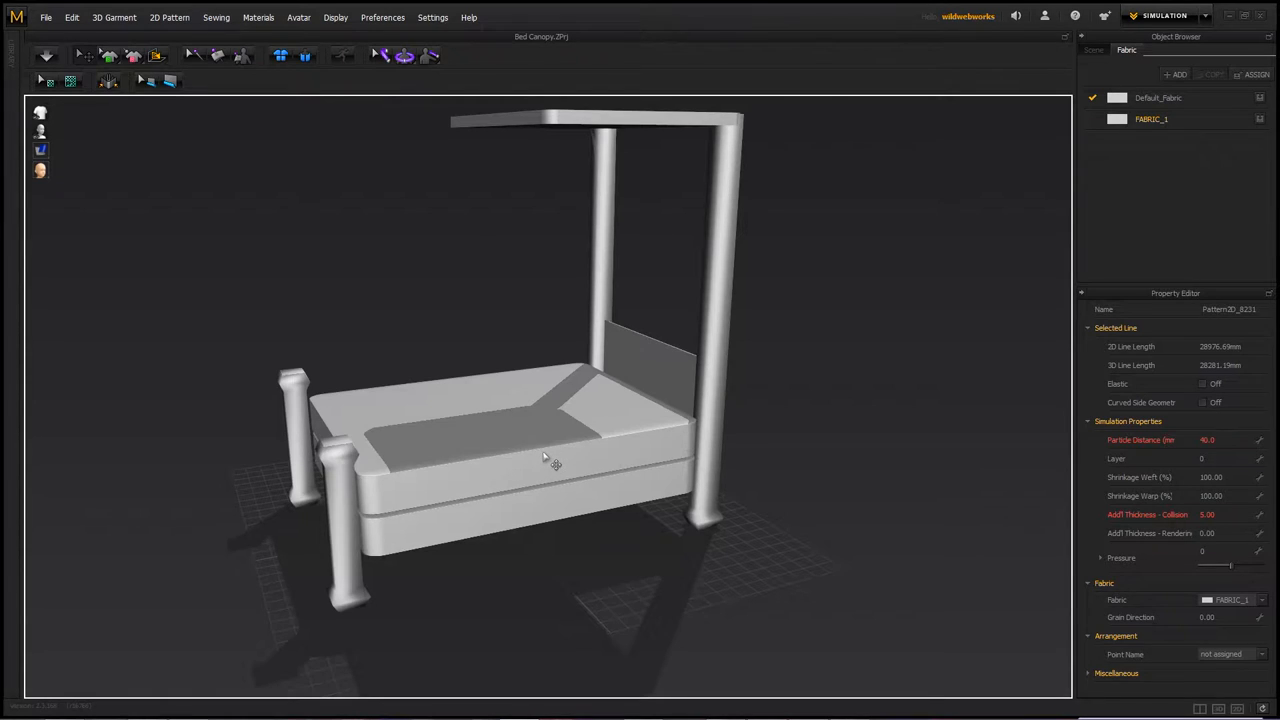
{"action": "mouse_move", "coordinate": [563, 526]}
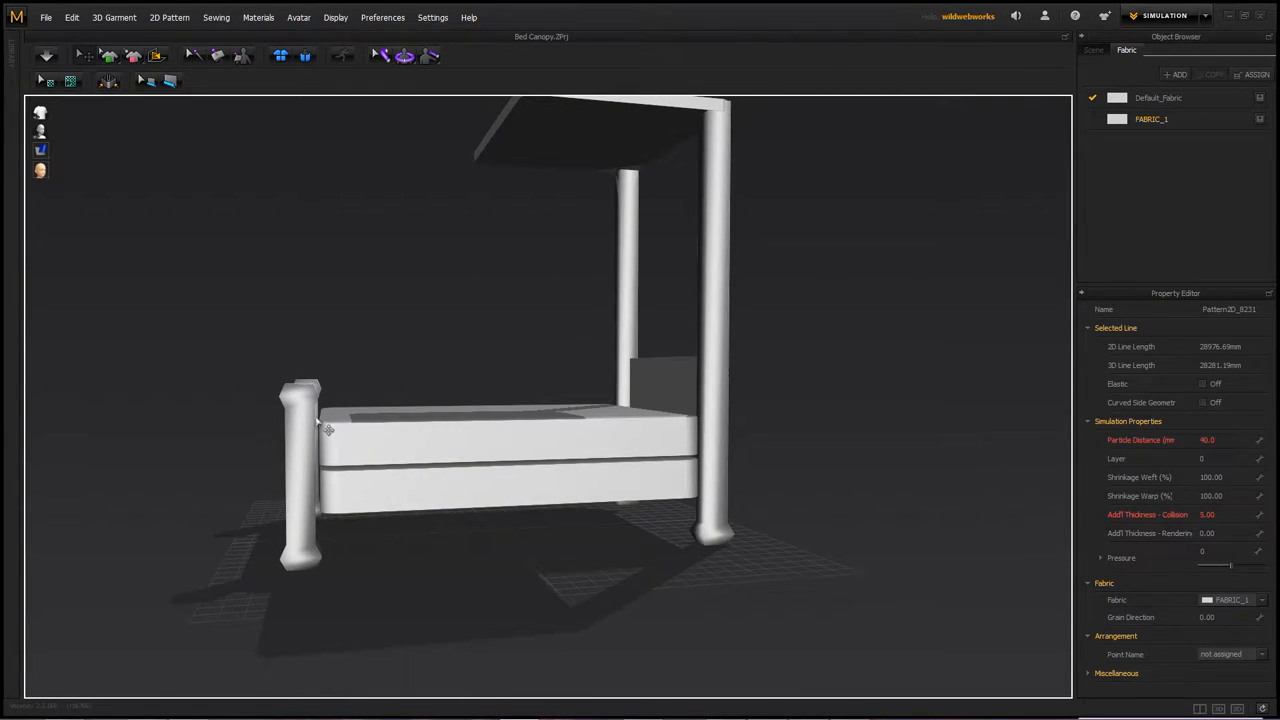
{"action": "mouse_move", "coordinate": [345, 487]}
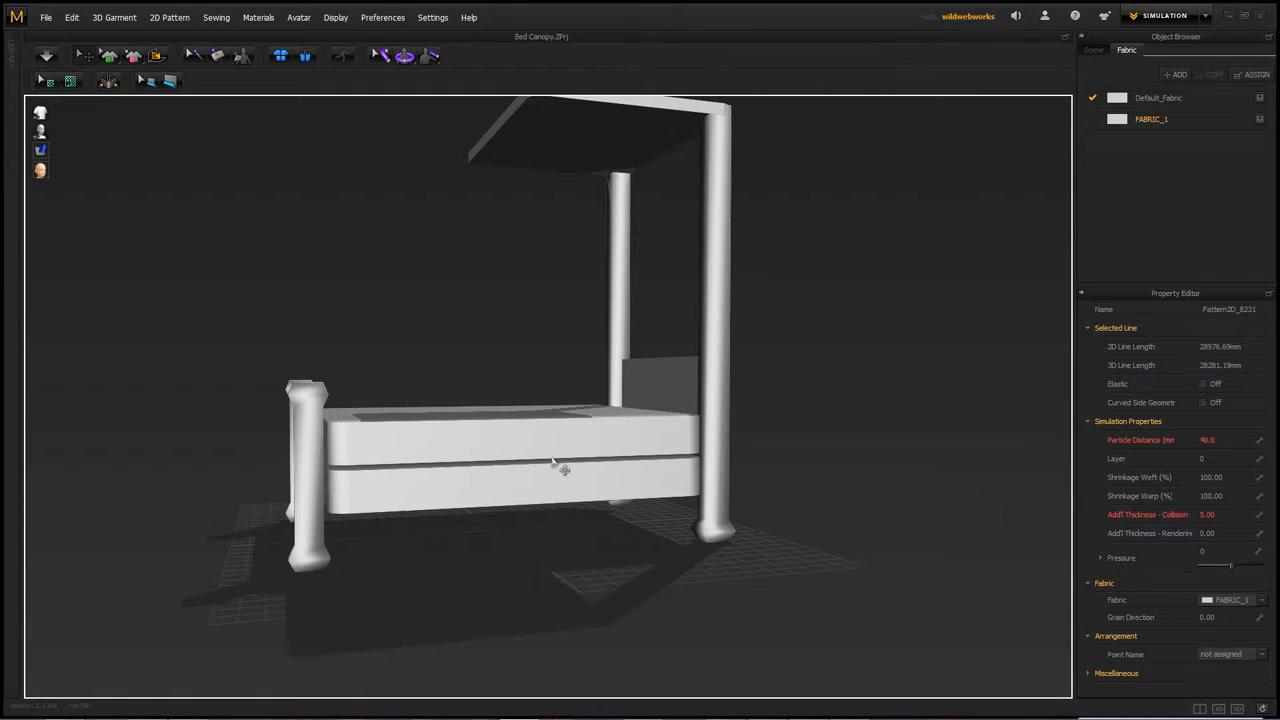
{"action": "left_click_drag", "start_coordinate": [563, 470], "coordinate": [665, 505]}
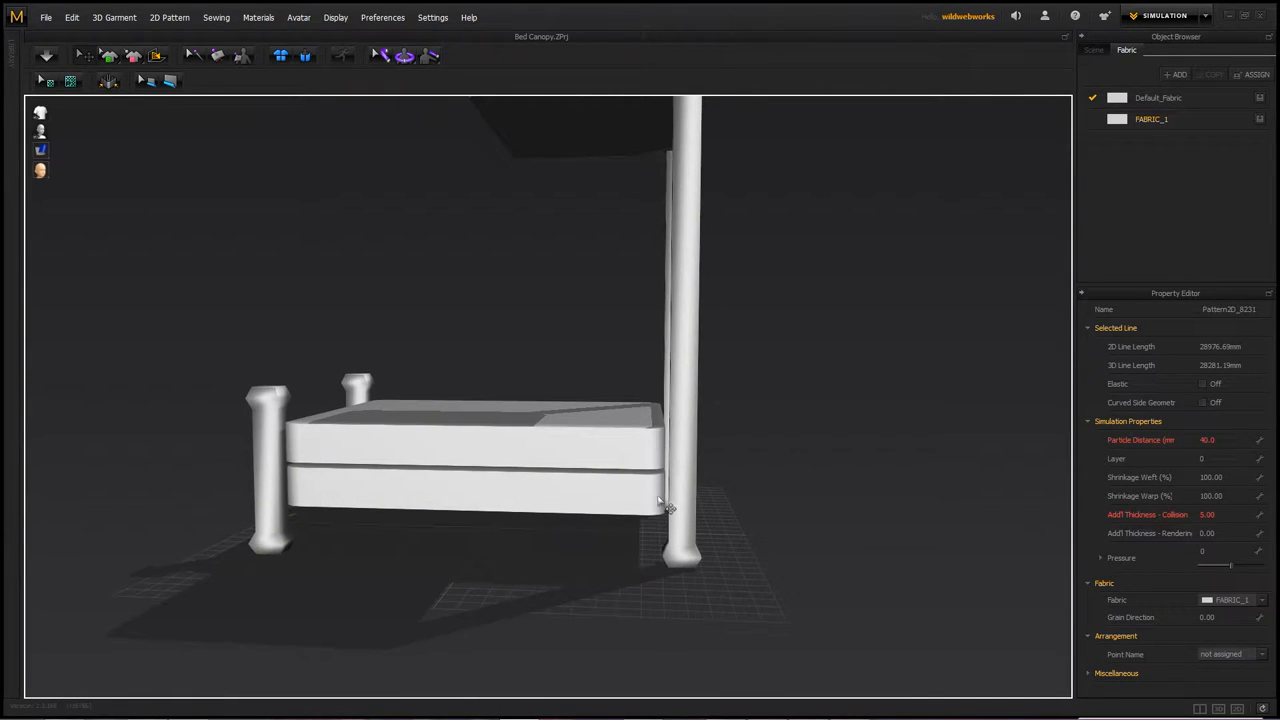
{"action": "left_click_drag", "start_coordinate": [660, 500], "coordinate": [572, 457]}
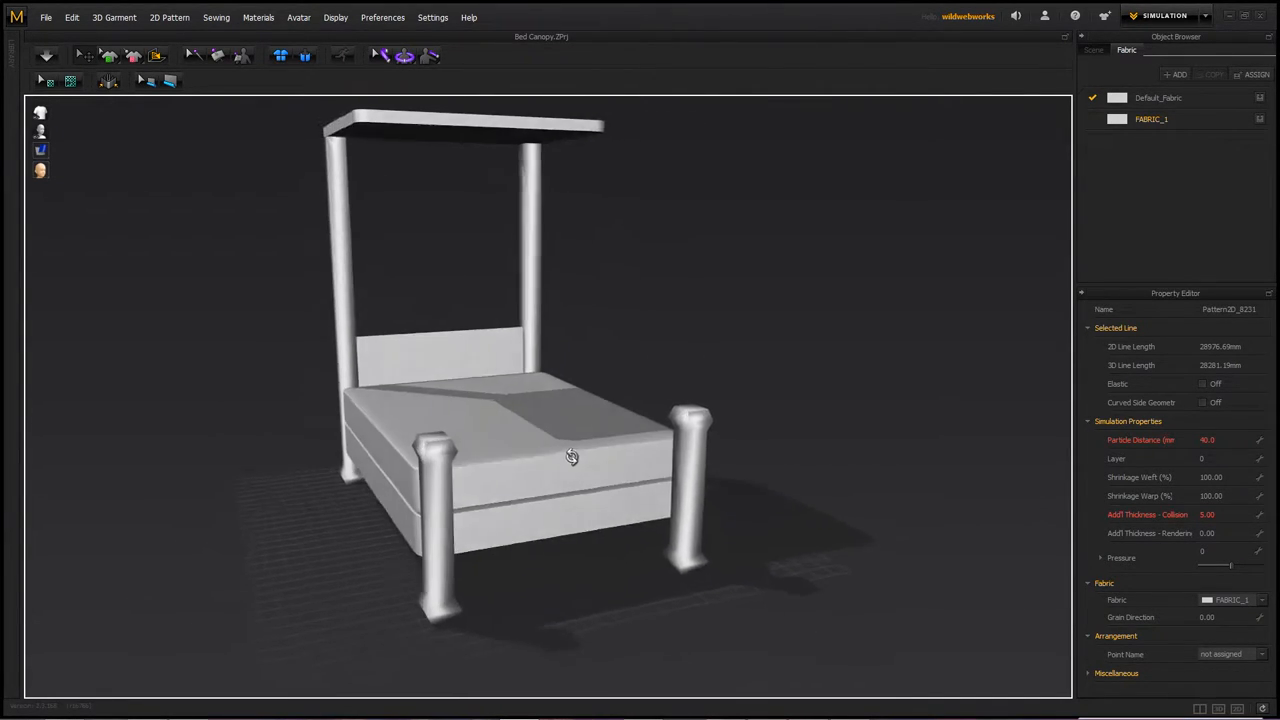
{"action": "left_click_drag", "start_coordinate": [572, 457], "coordinate": [510, 585]}
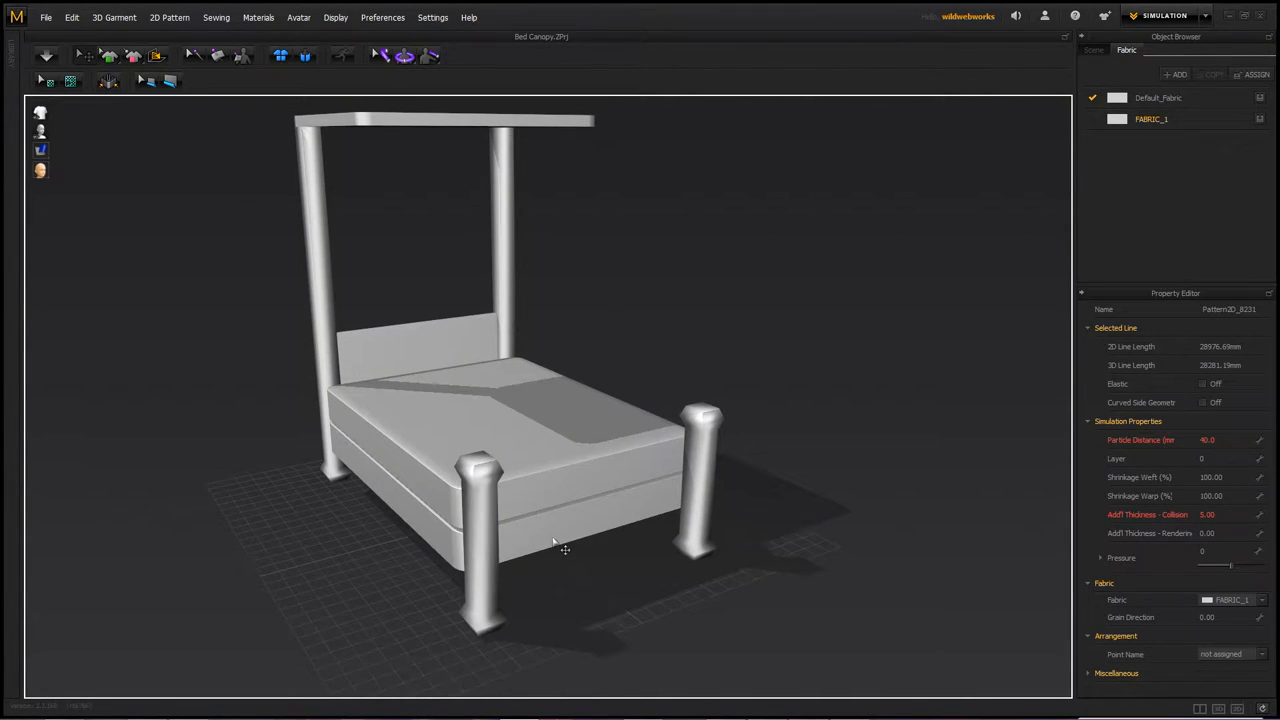
{"action": "left_click_drag", "start_coordinate": [565, 548], "coordinate": [665, 516]}
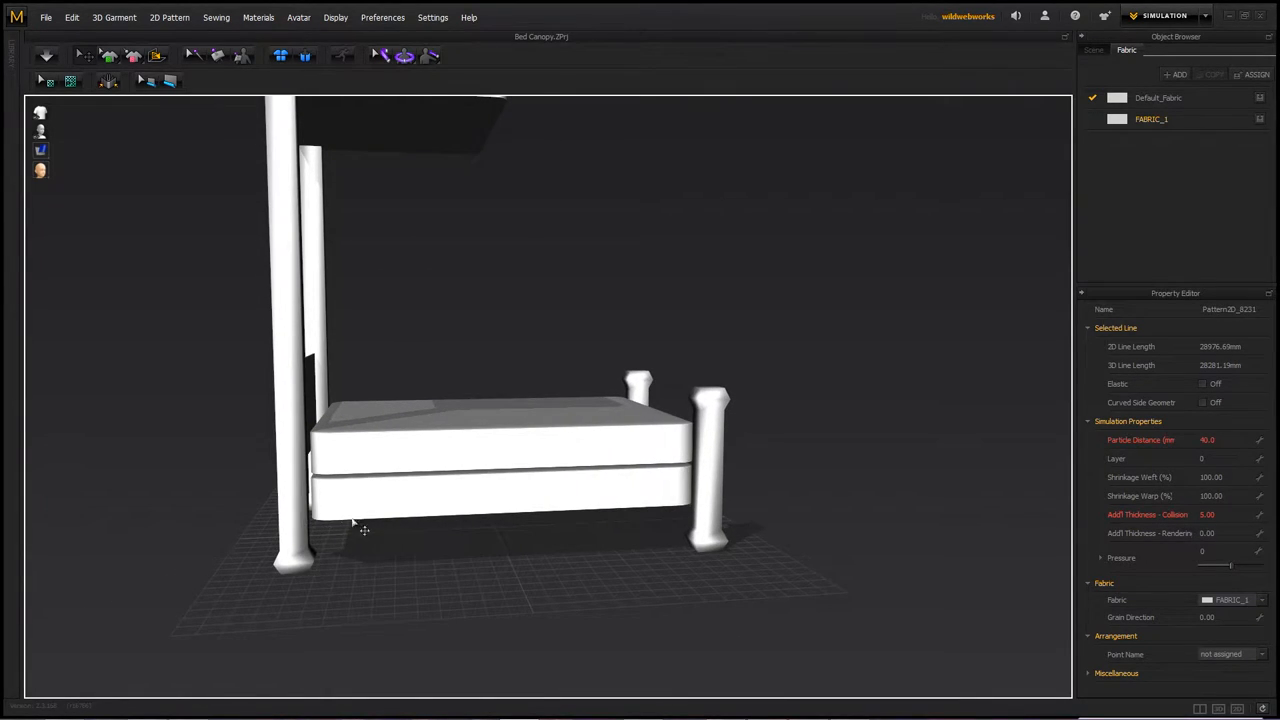
{"action": "mouse_move", "coordinate": [253, 523]}
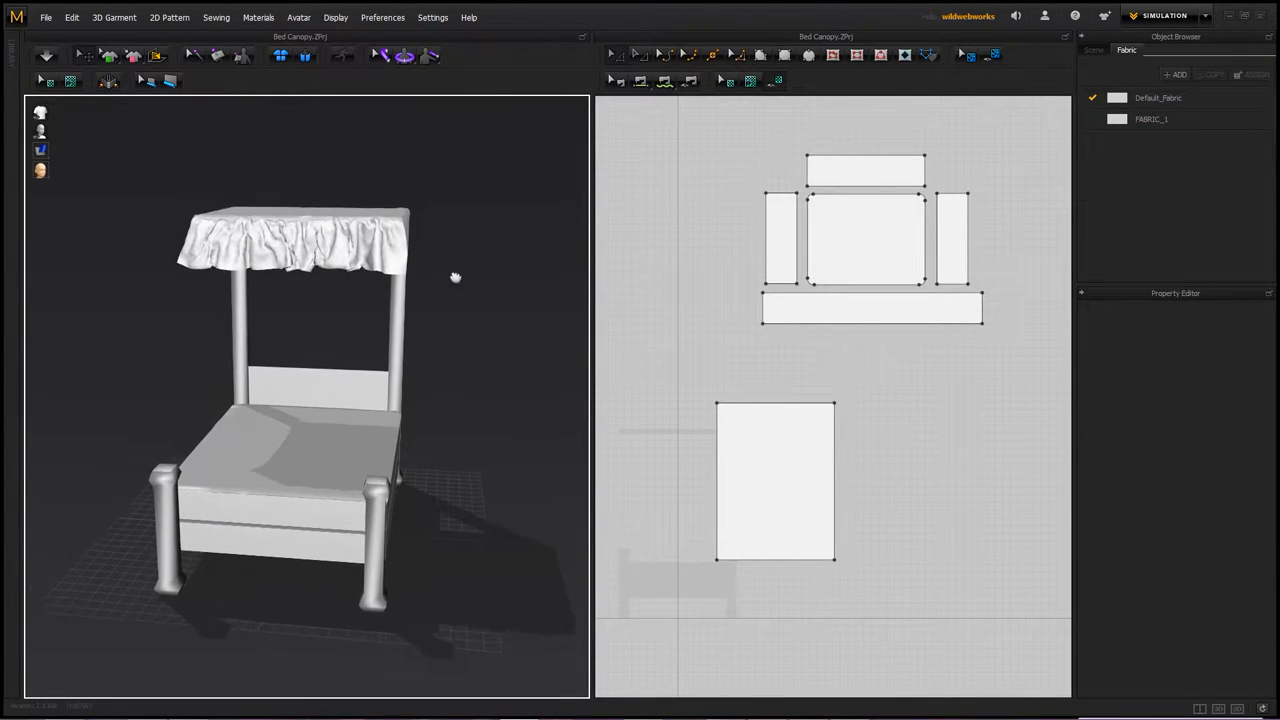
Step: Look up at the canopy and select the canopy top pattern piece
{"action": "left_click_drag", "start_coordinate": [455, 277], "coordinate": [418, 323]}
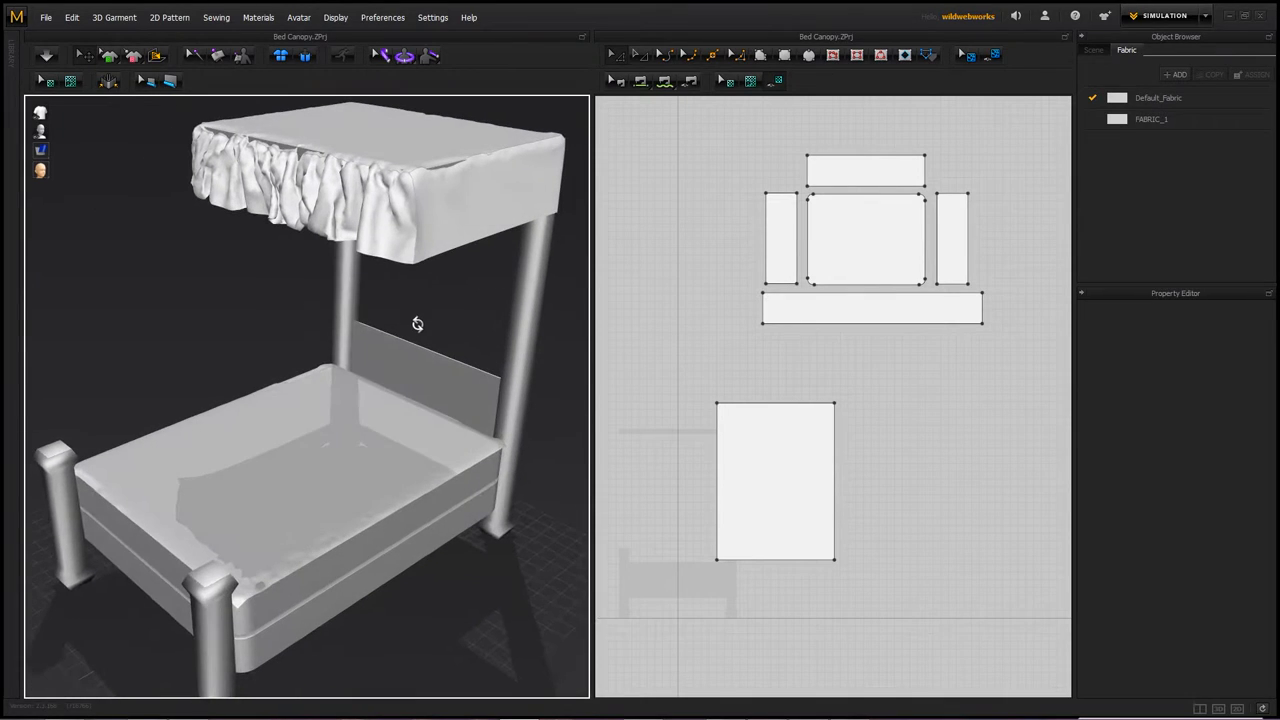
{"action": "left_click", "coordinate": [855, 240]}
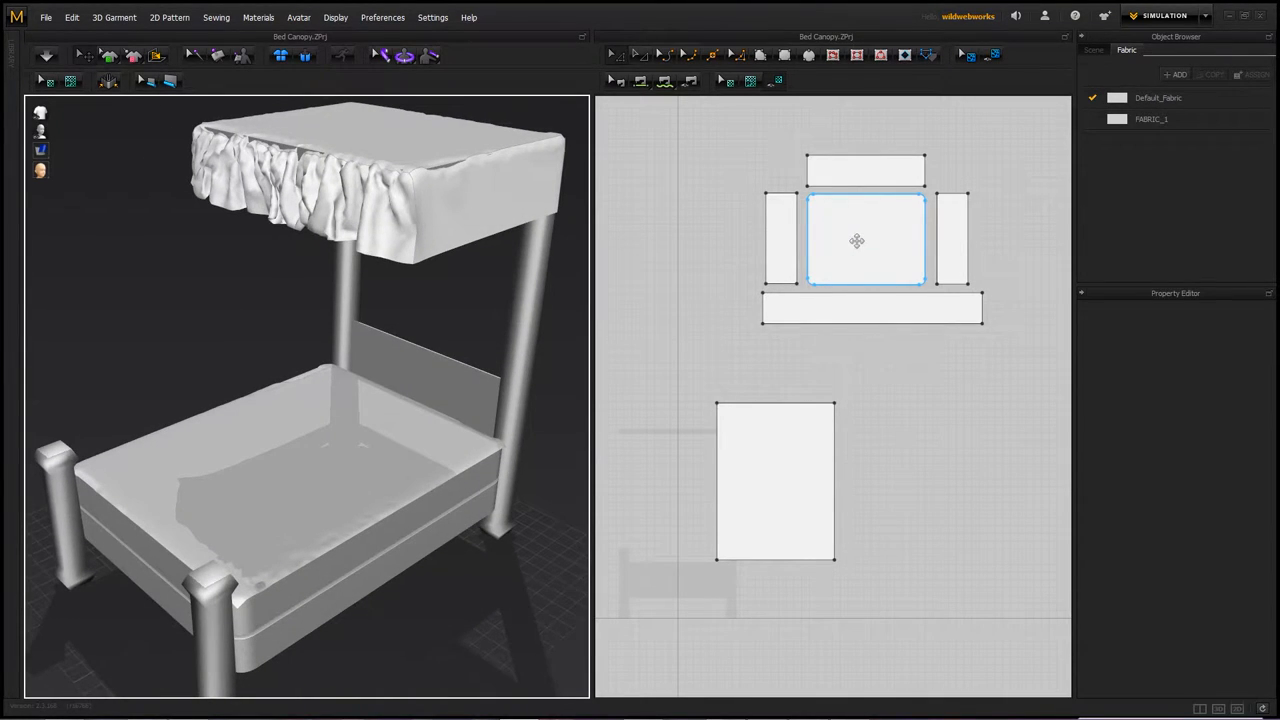
{"action": "mouse_move", "coordinate": [860, 221]}
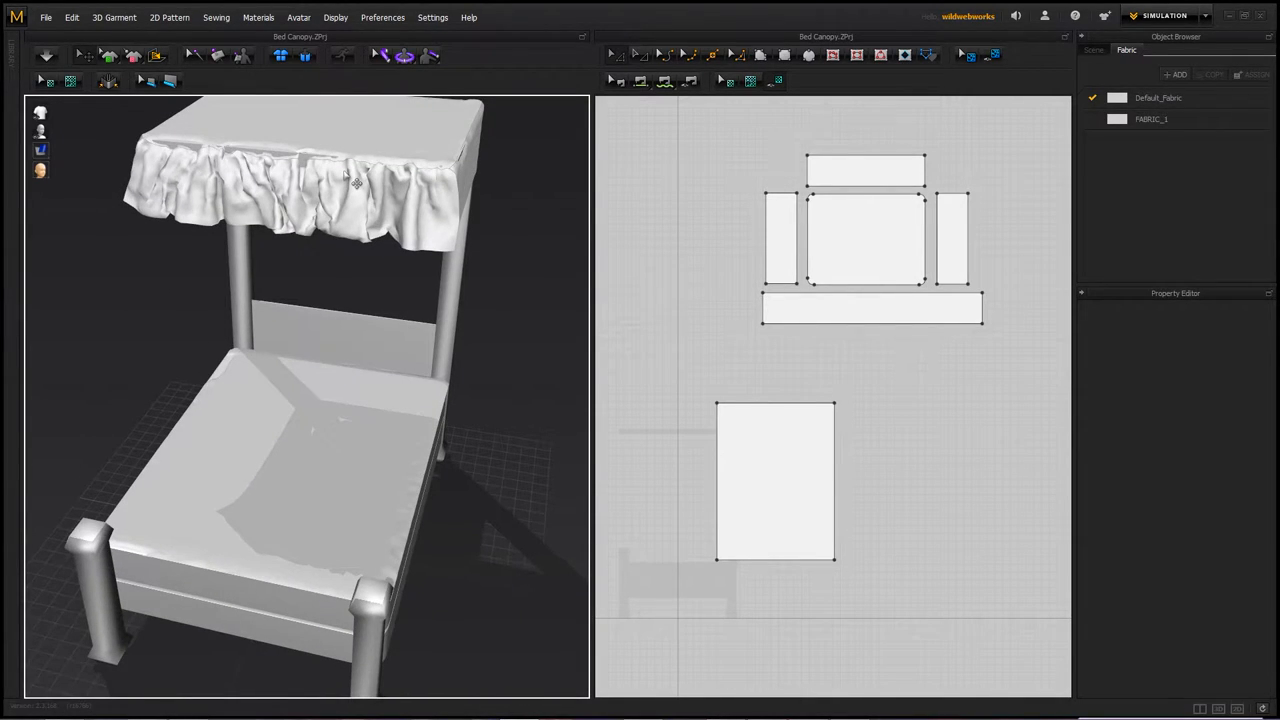
{"action": "mouse_move", "coordinate": [368, 460]}
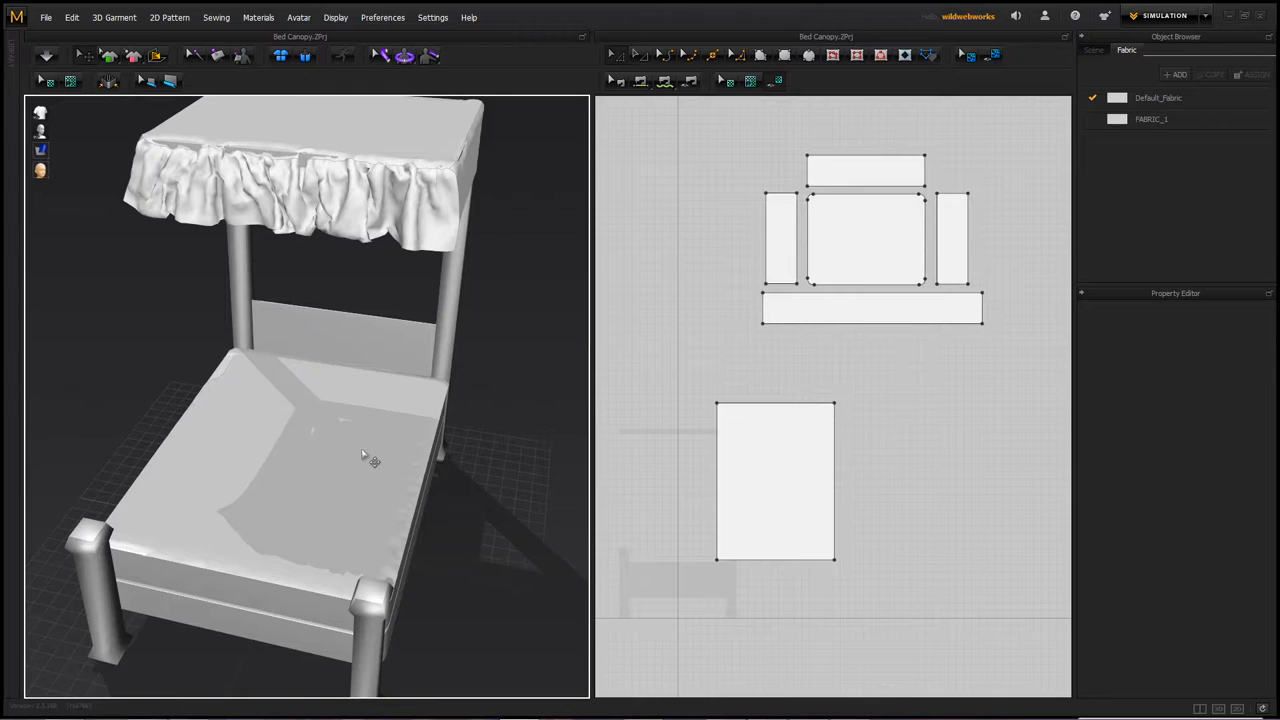
{"action": "left_click", "coordinate": [770, 490]}
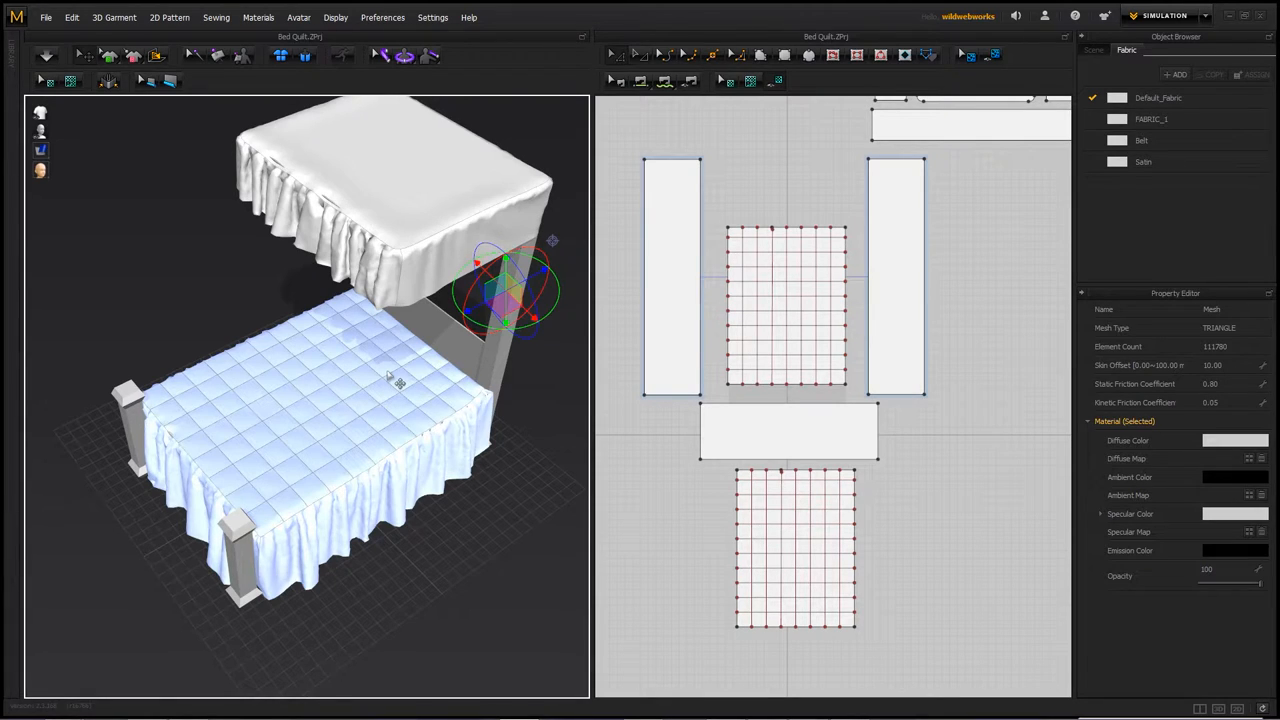
Step: Turn to face the bed's foot and select the wide panel between the quilt pieces
{"action": "left_click_drag", "start_coordinate": [400, 300], "coordinate": [488, 333]}
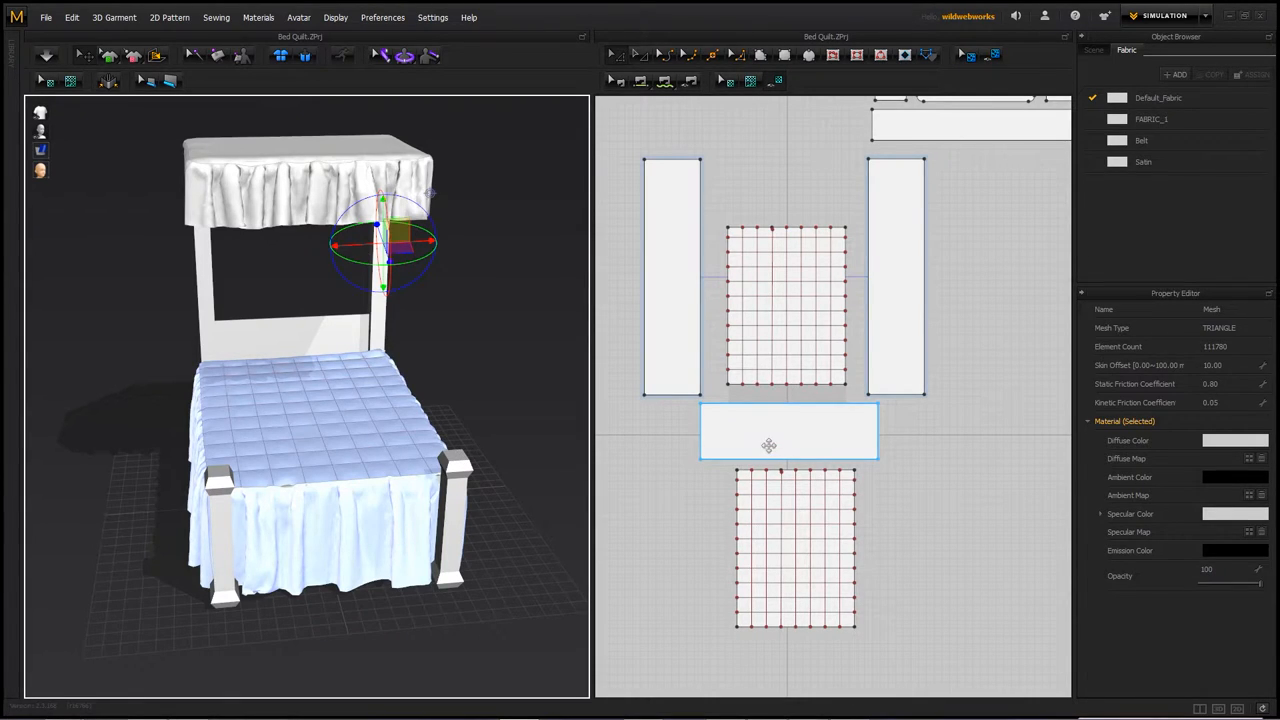
{"action": "left_click", "coordinate": [669, 278]}
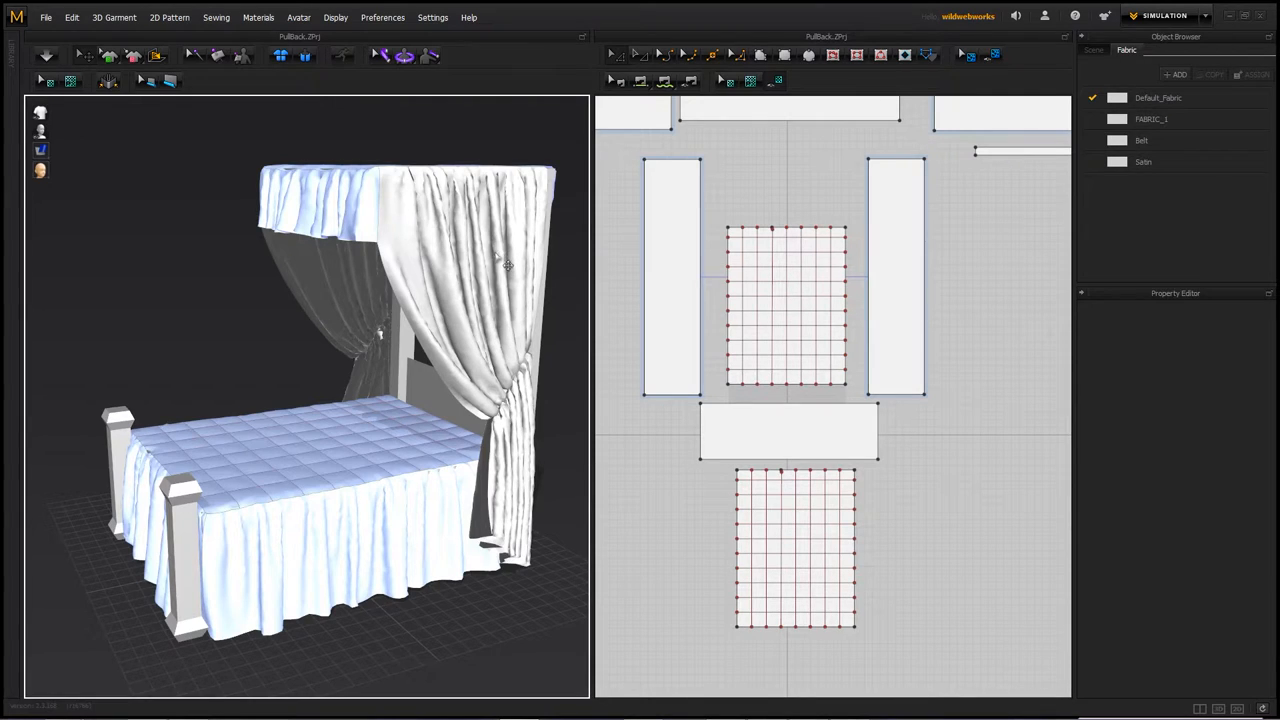
{"action": "mouse_move", "coordinate": [408, 207]}
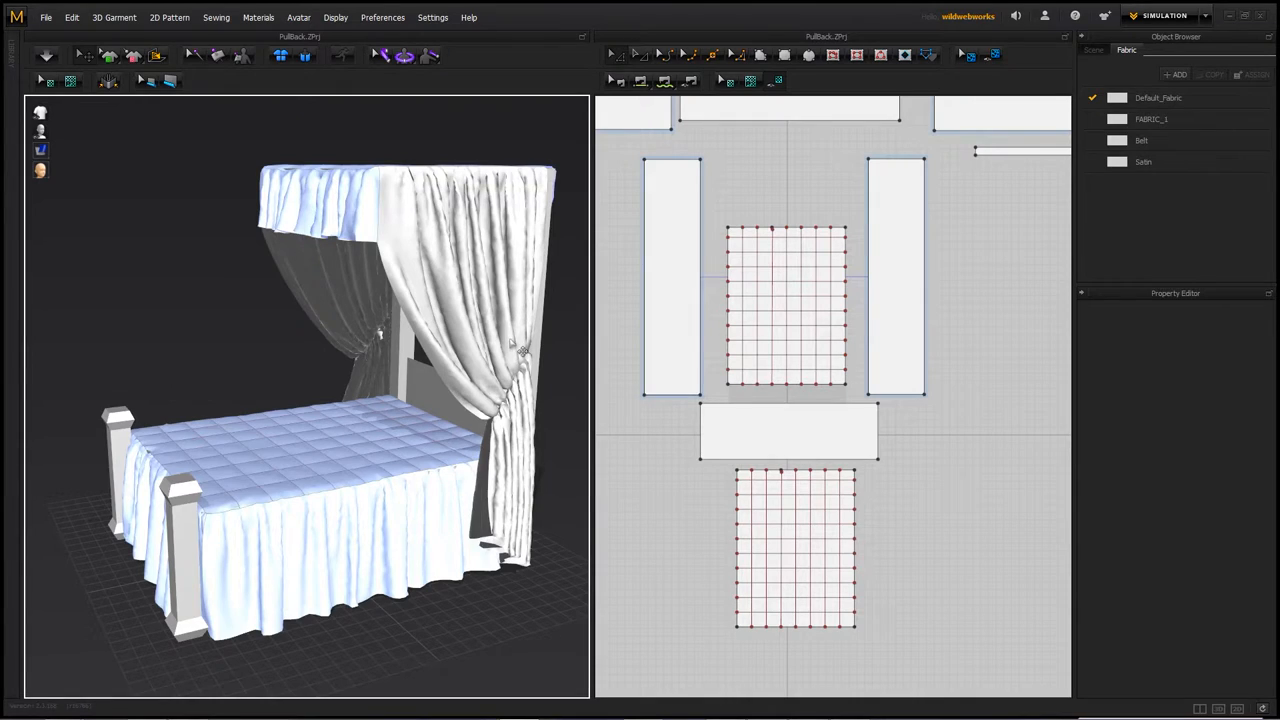
{"action": "mouse_move", "coordinate": [420, 265]}
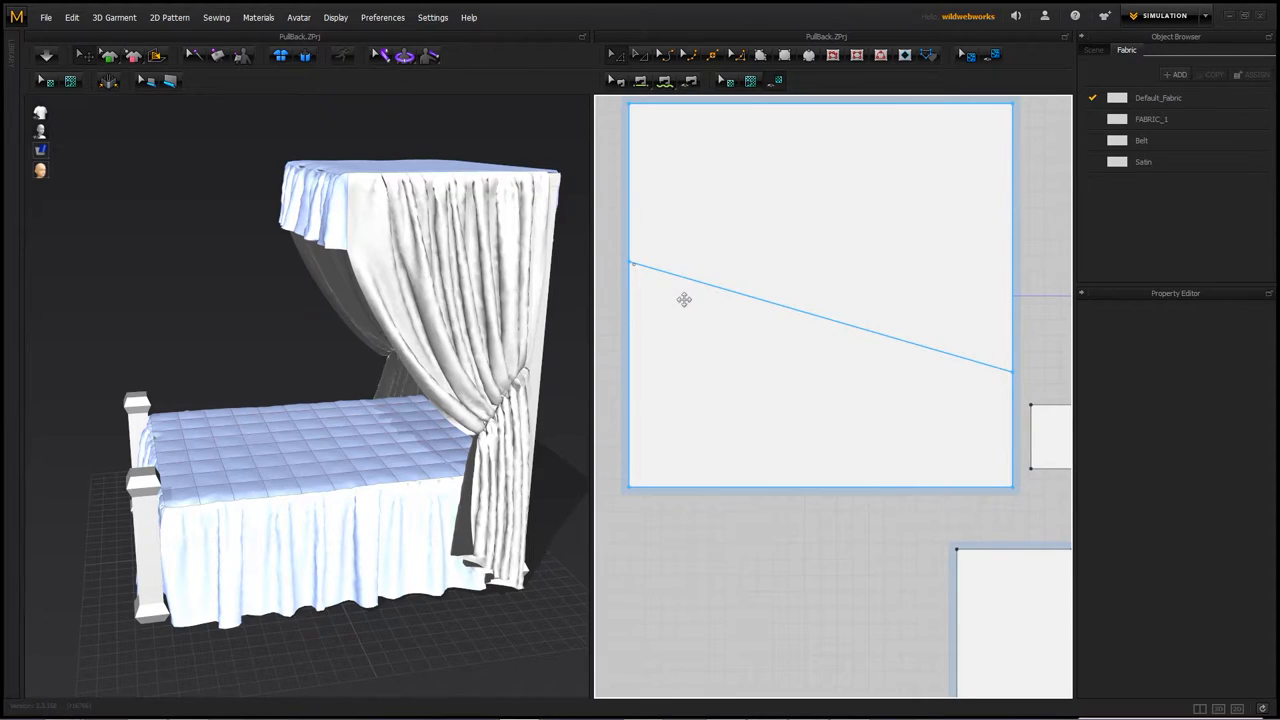
Step: Pick a point on the curtain pattern in the 2D window for the diagonal line
{"action": "left_click", "coordinate": [750, 308]}
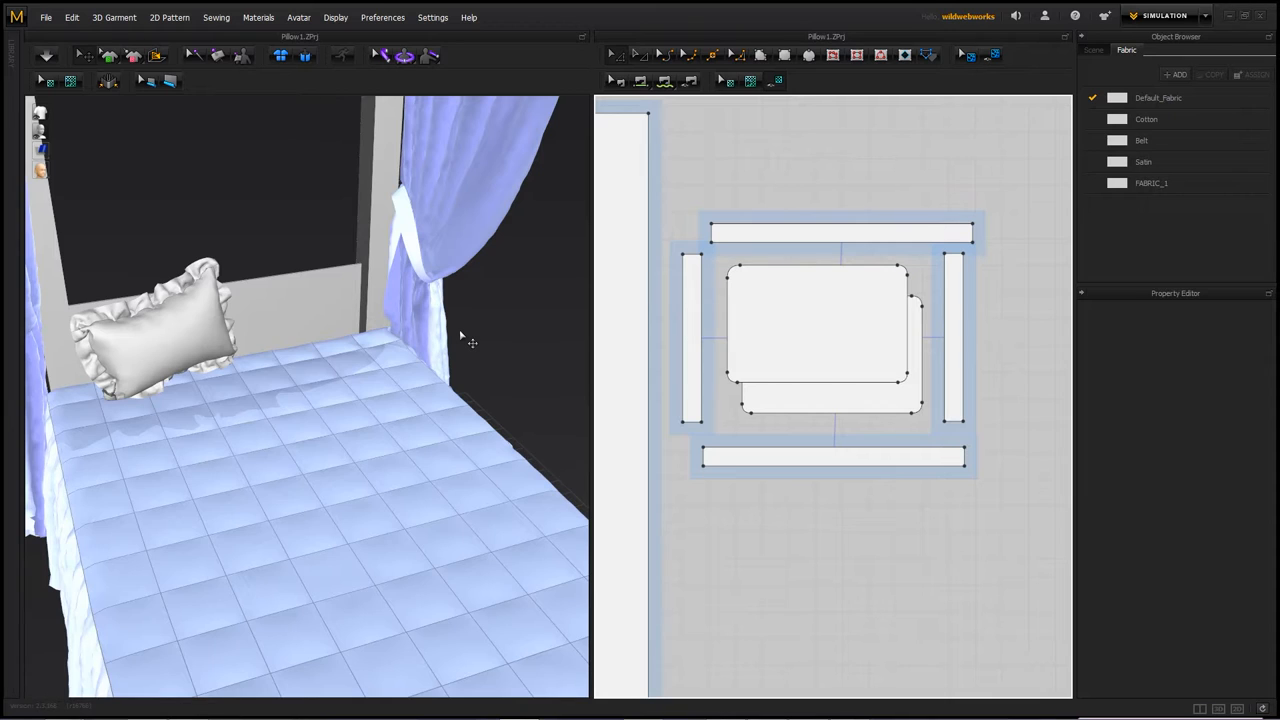
Step: Shift the 3D view toward the curtain tie-back beside the bed post
{"action": "left_click_drag", "start_coordinate": [460, 340], "coordinate": [285, 285]}
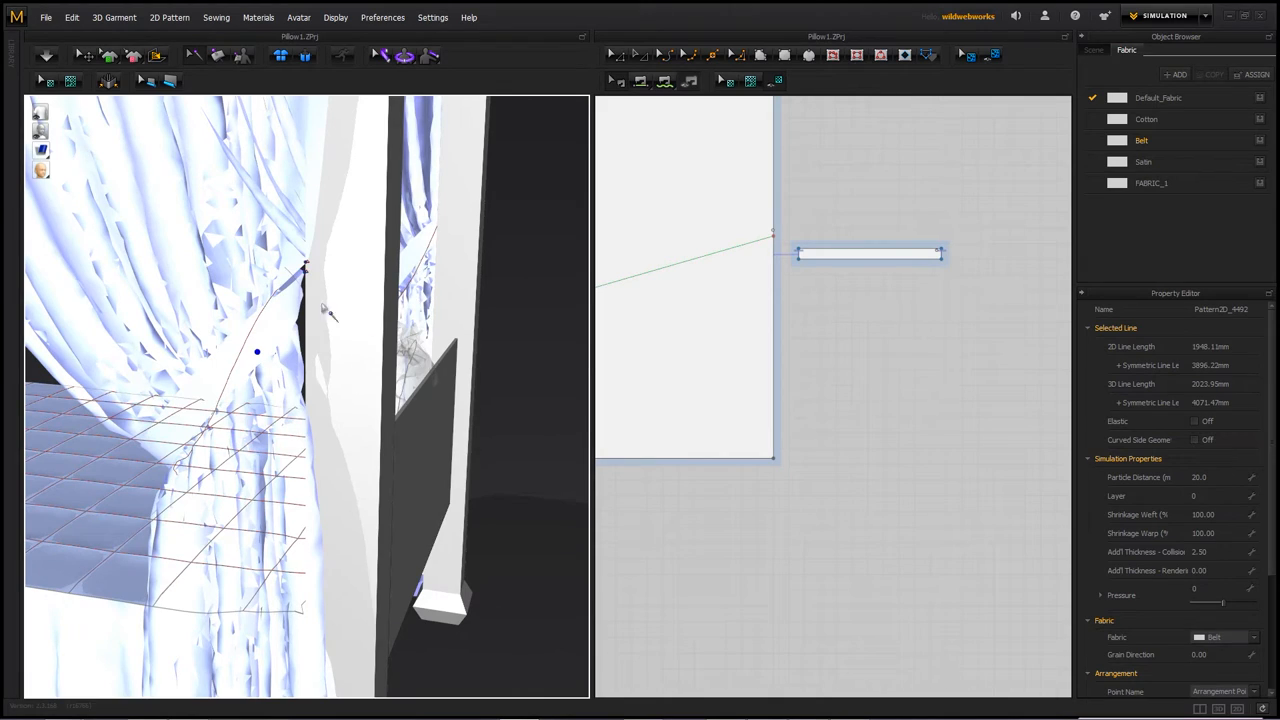
{"action": "mouse_move", "coordinate": [83, 55]}
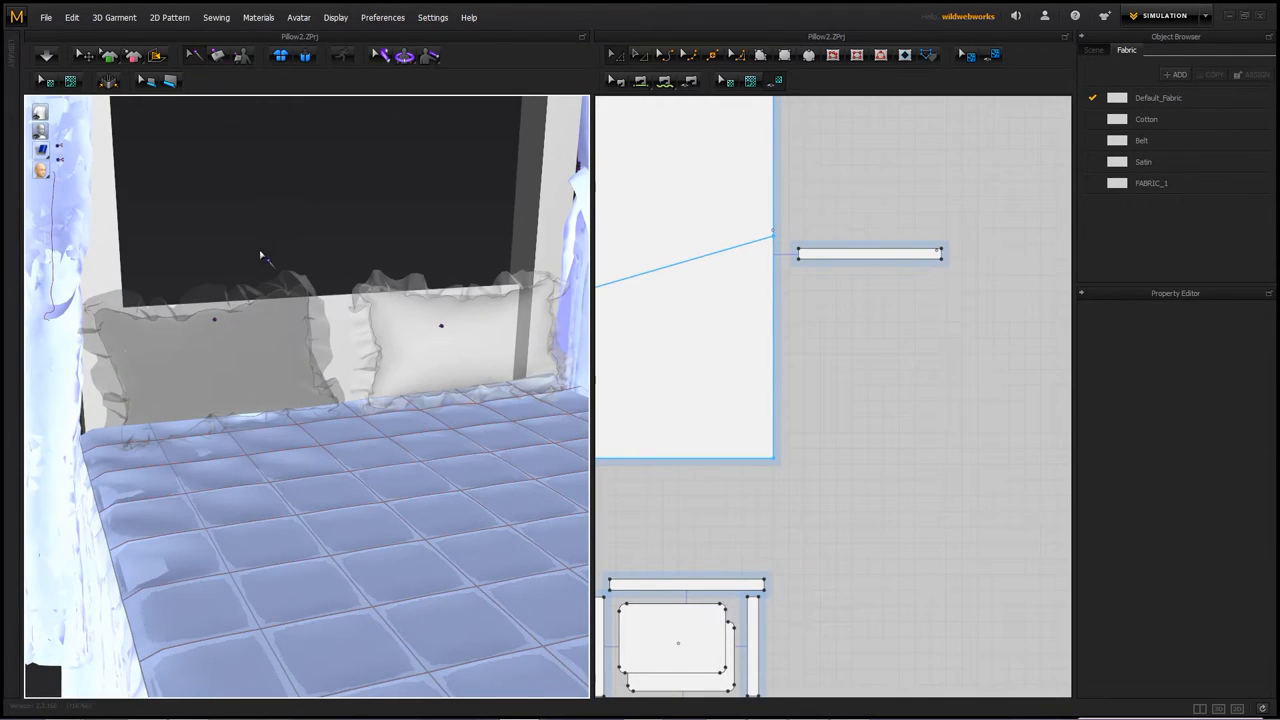
{"action": "mouse_move", "coordinate": [445, 328]}
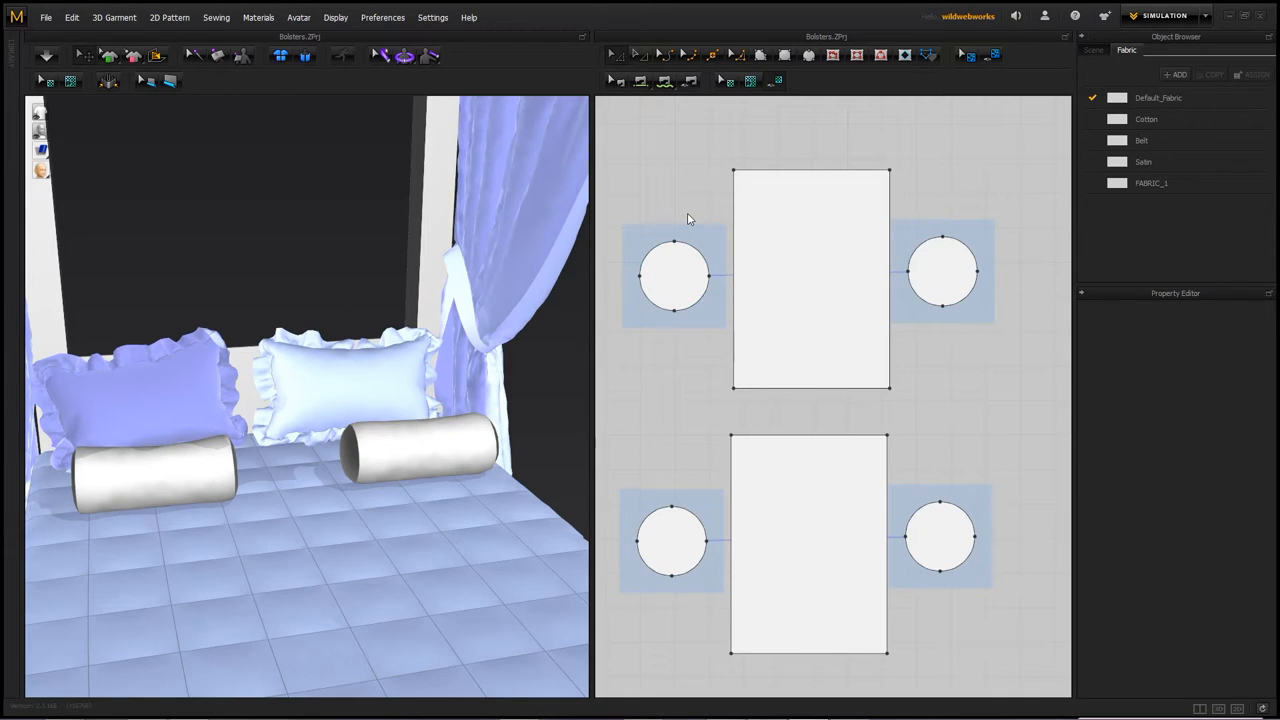
{"action": "mouse_move", "coordinate": [684, 221]}
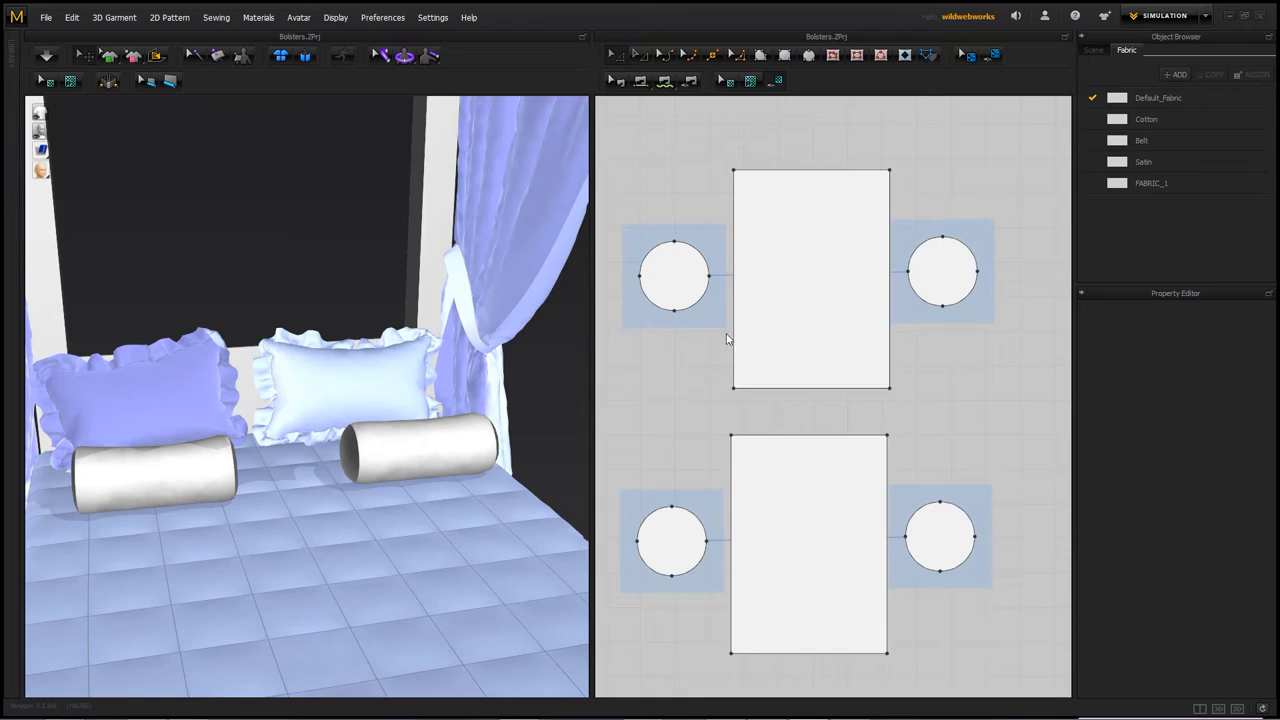
Step: Select a bolster pattern piece with the Transform Pattern tool
{"action": "left_click", "coordinate": [810, 285]}
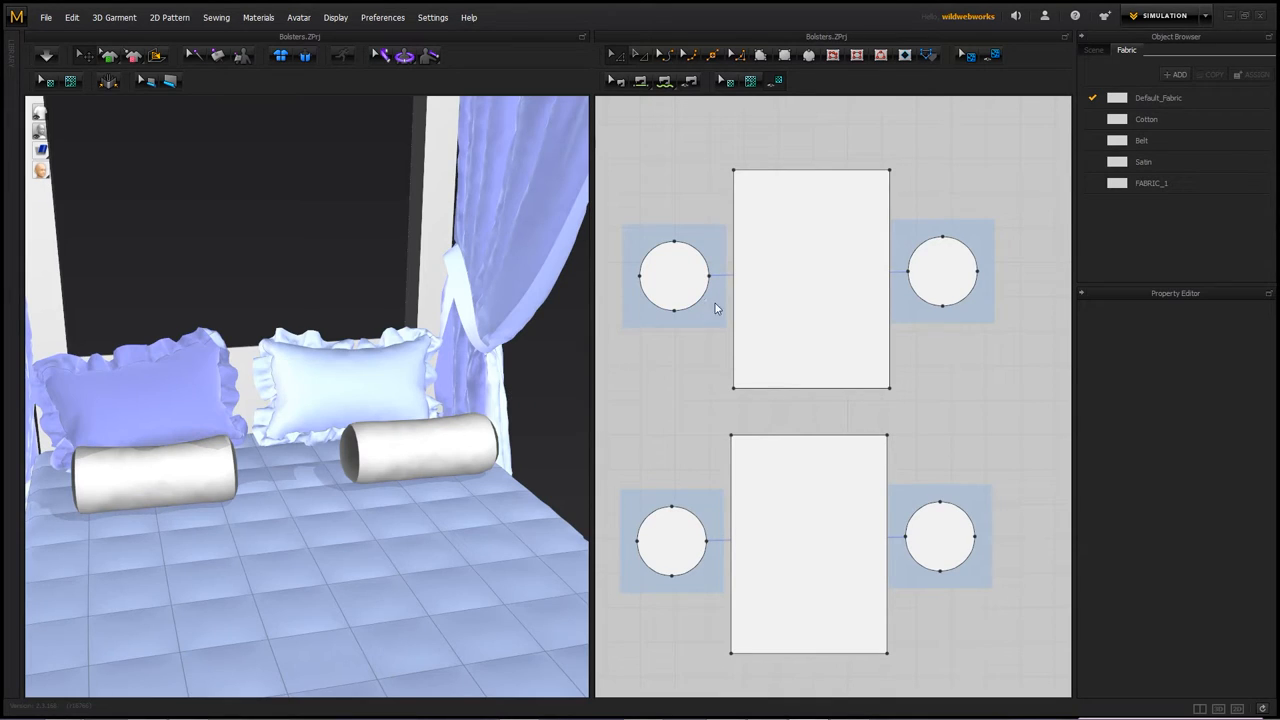
{"action": "left_click", "coordinate": [812, 277]}
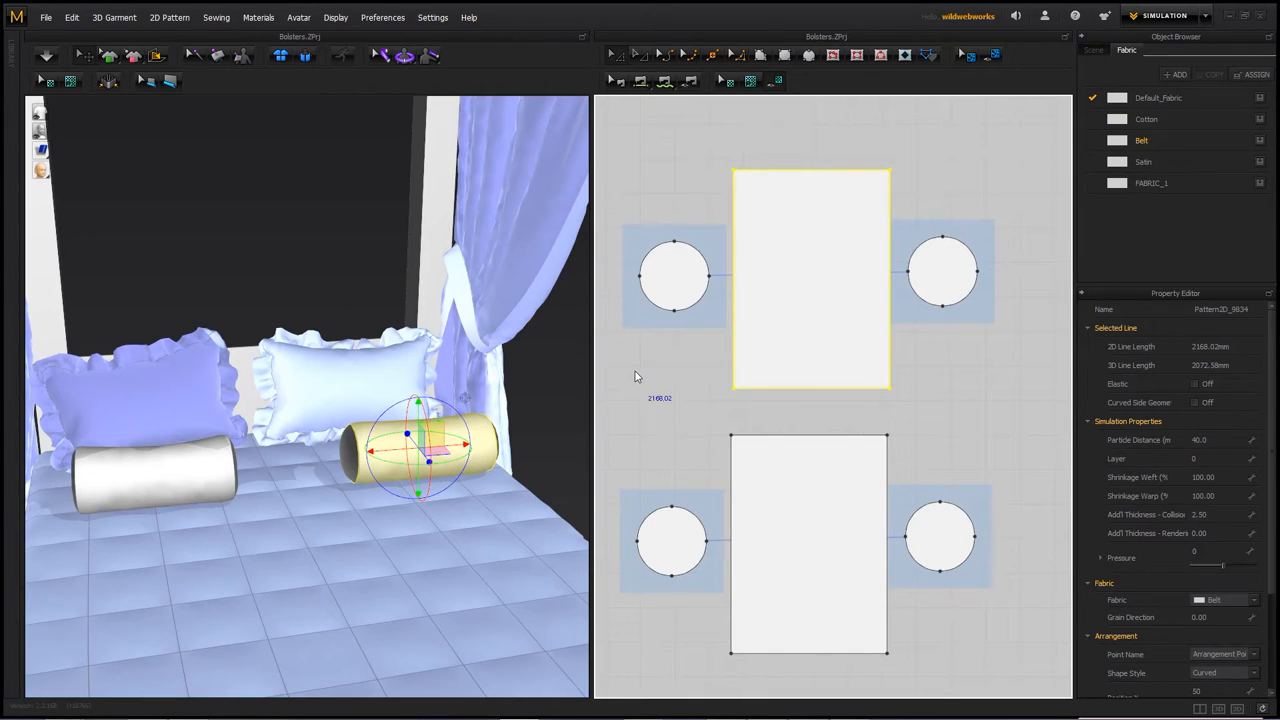
{"action": "mouse_move", "coordinate": [815, 349]}
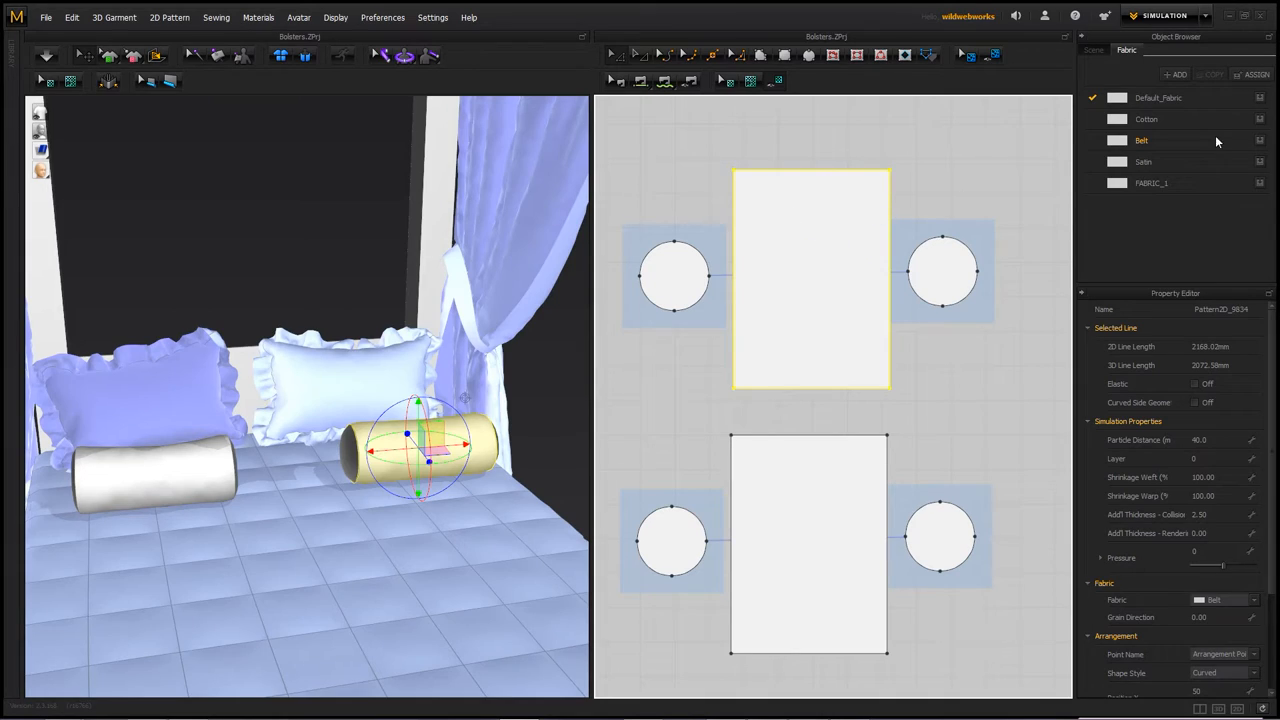
{"action": "mouse_move", "coordinate": [1178, 146]}
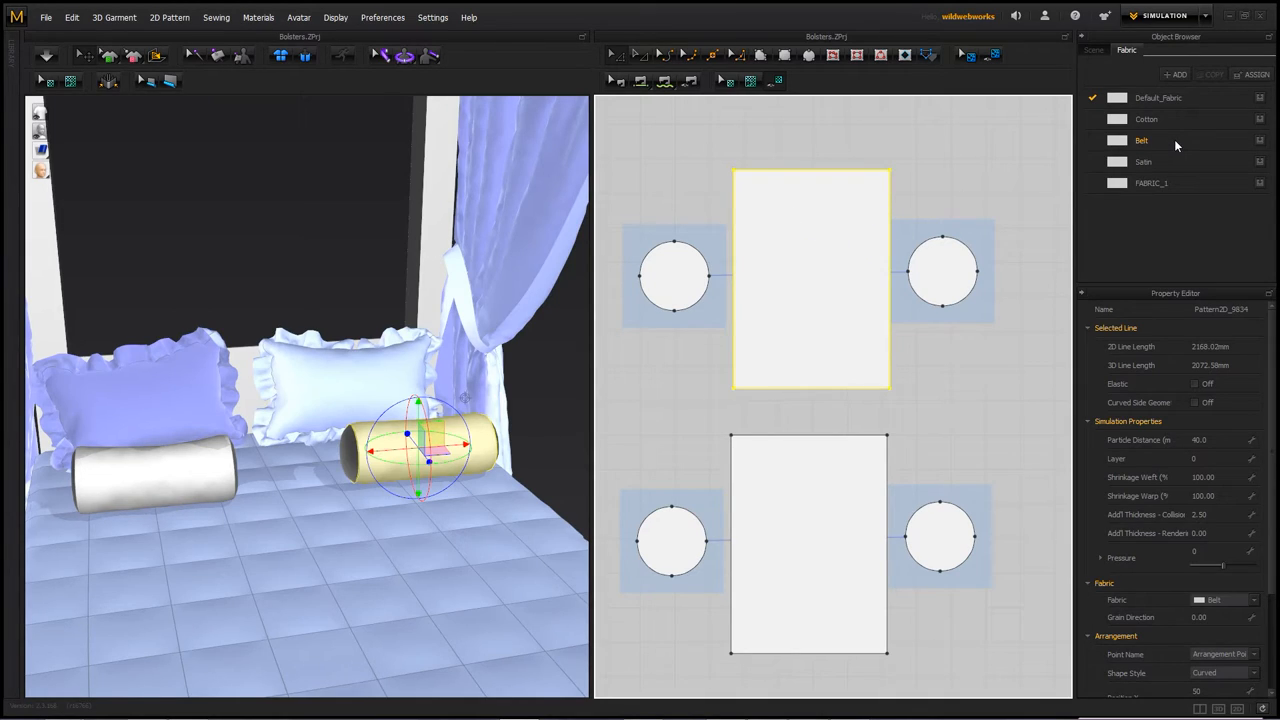
{"action": "mouse_move", "coordinate": [886, 231]}
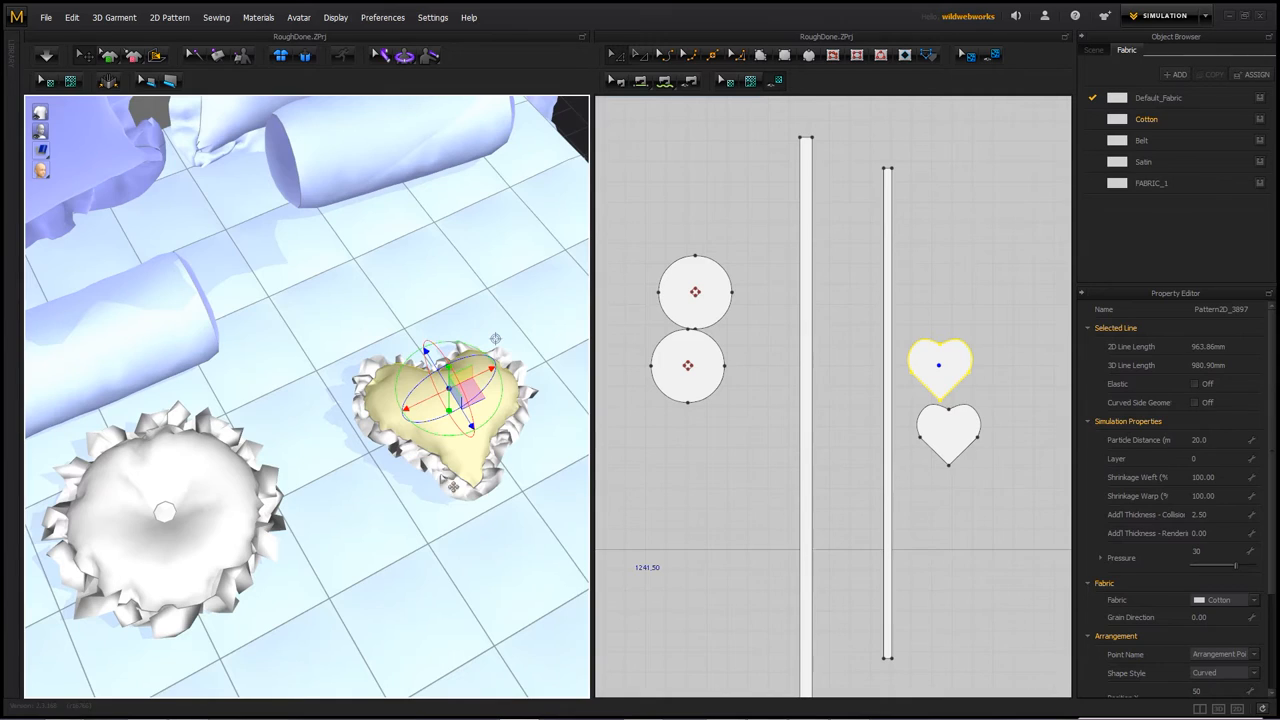
{"action": "mouse_move", "coordinate": [407, 294]}
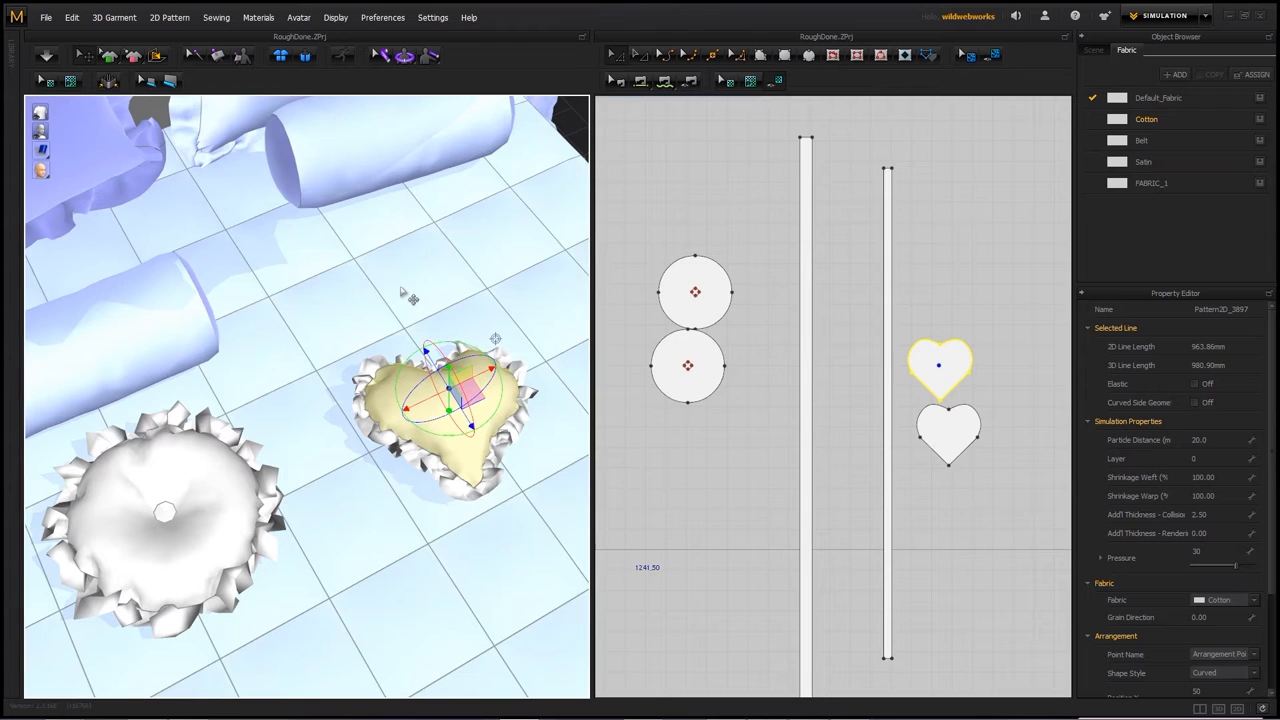
{"action": "mouse_move", "coordinate": [300, 310]}
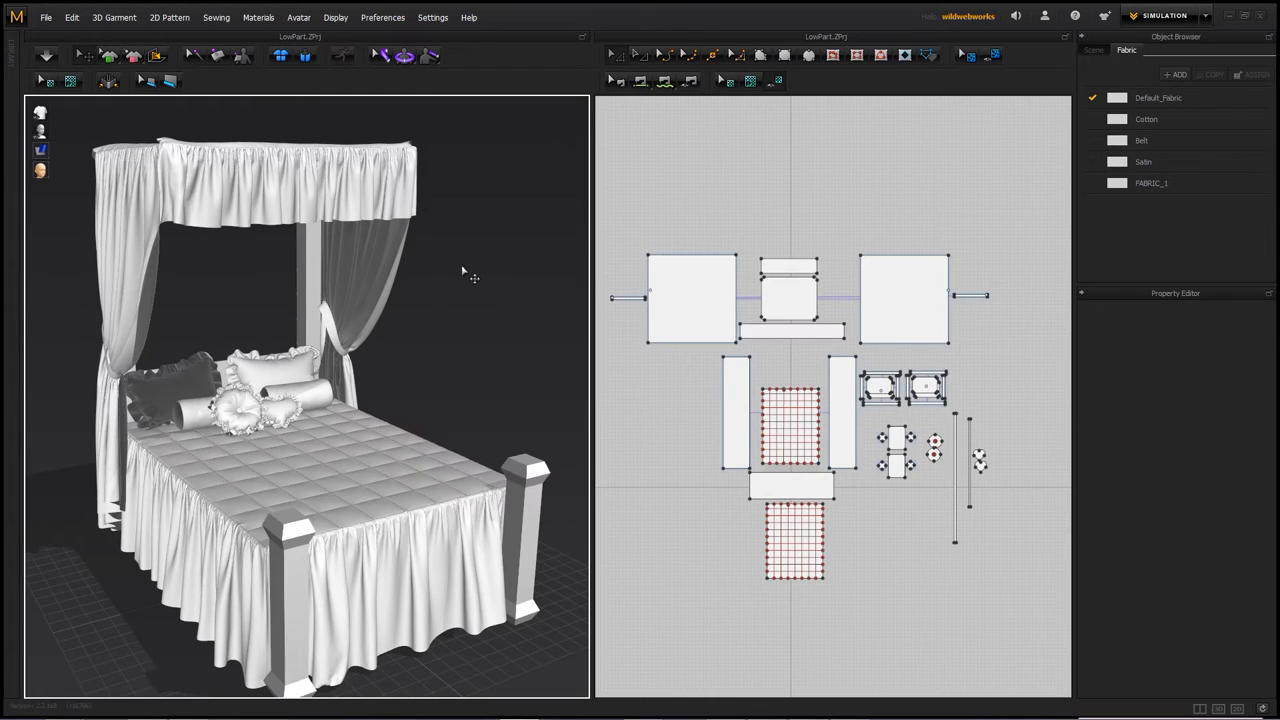
{"action": "mouse_move", "coordinate": [469, 262]}
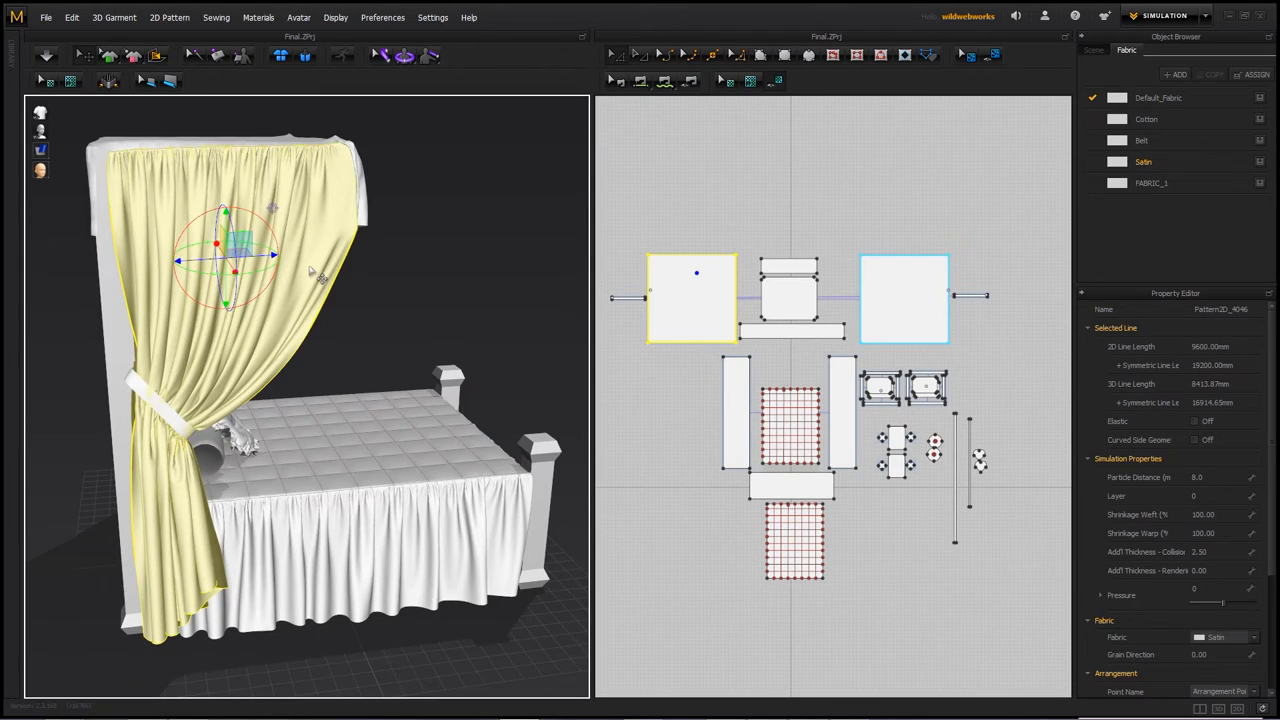
{"action": "mouse_move", "coordinate": [315, 256]}
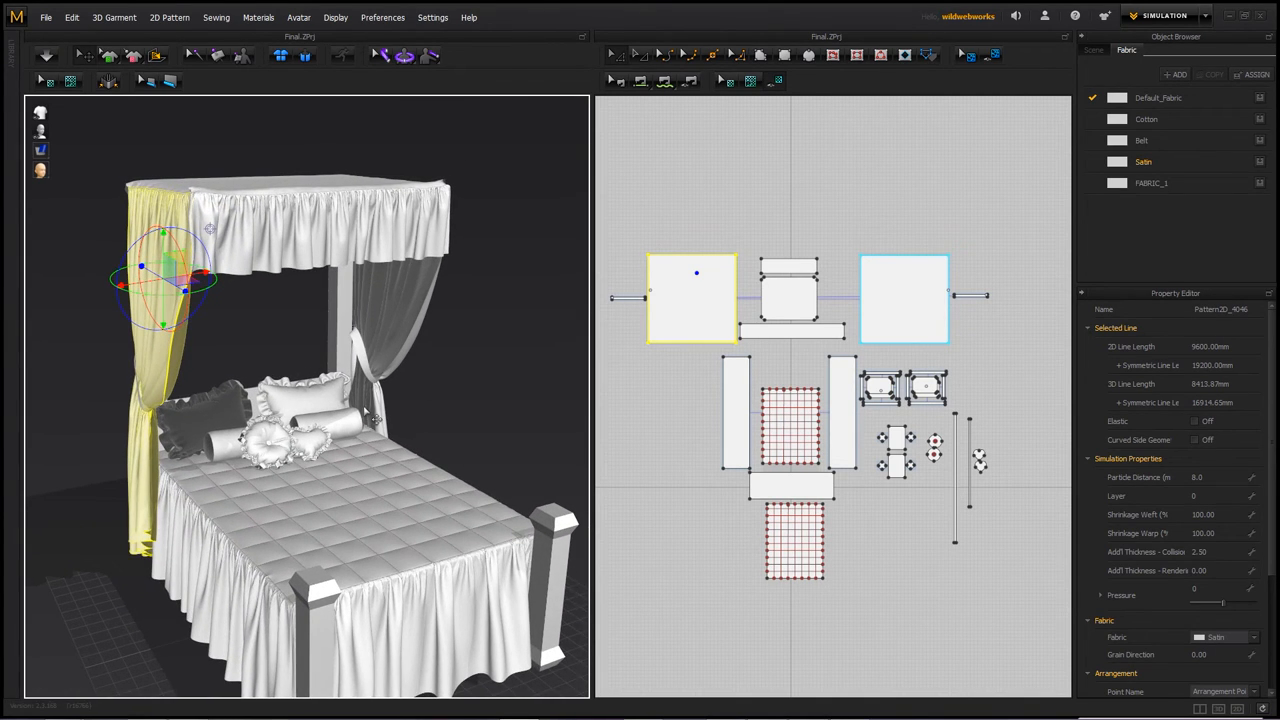
{"action": "mouse_move", "coordinate": [215, 214]}
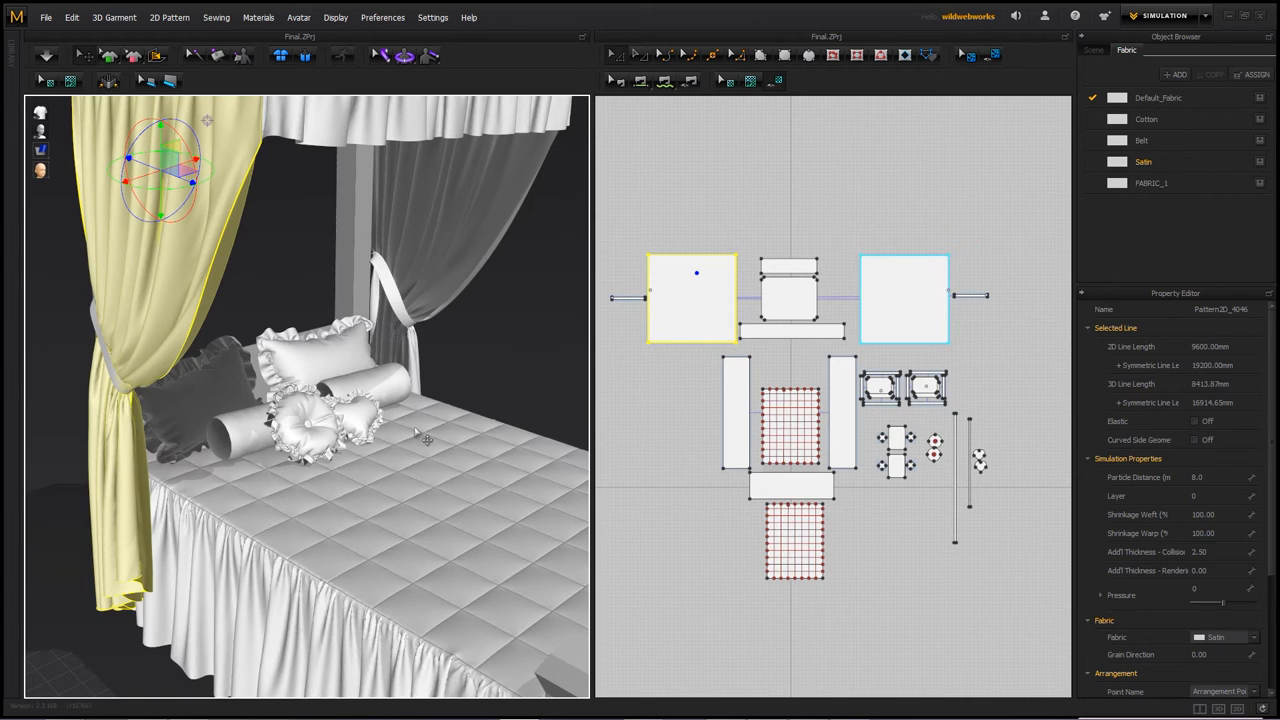
Step: Pull the view back to see the whole finished canopy bed
{"action": "left_click_drag", "start_coordinate": [420, 440], "coordinate": [410, 430]}
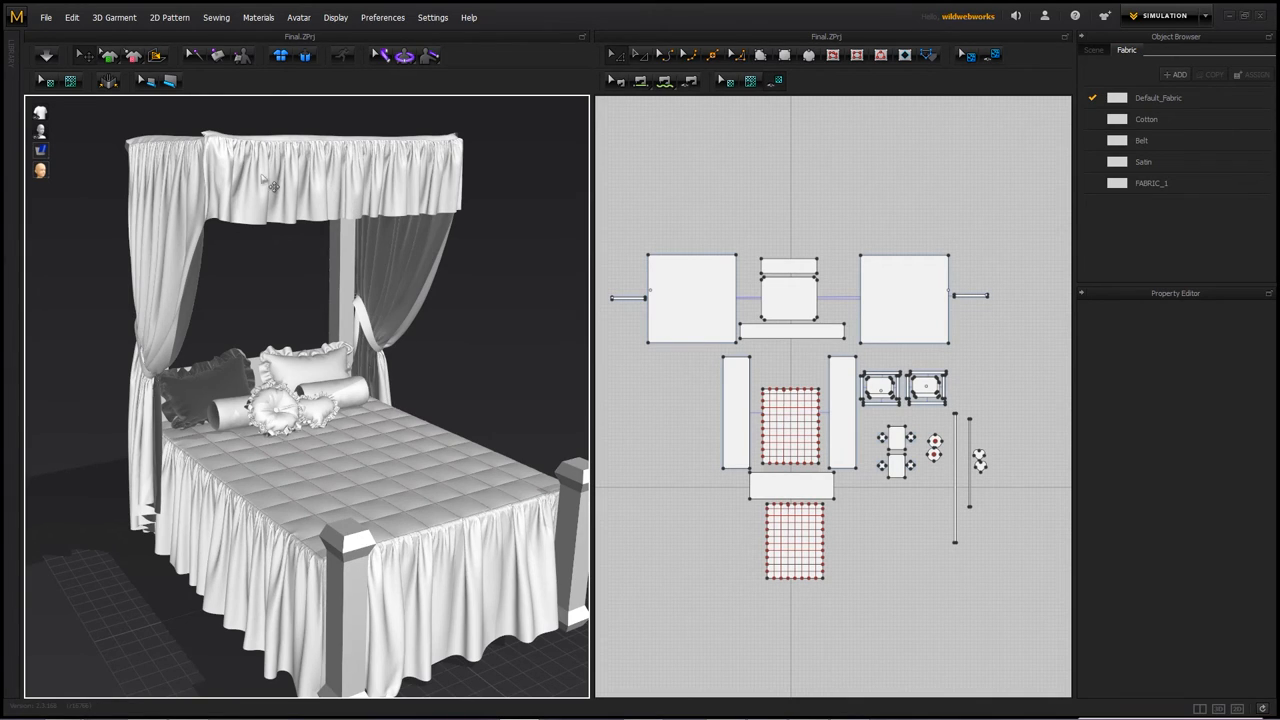
{"action": "mouse_move", "coordinate": [205, 186]}
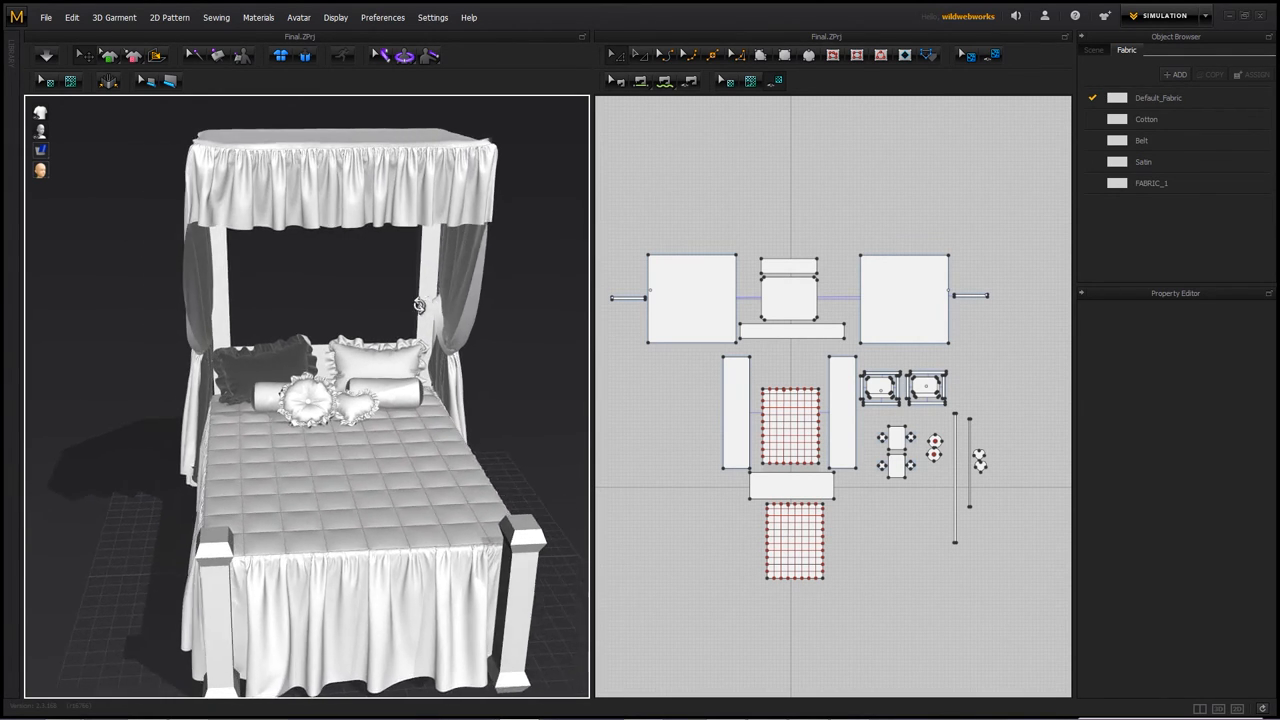
{"action": "left_click_drag", "start_coordinate": [419, 305], "coordinate": [484, 319]}
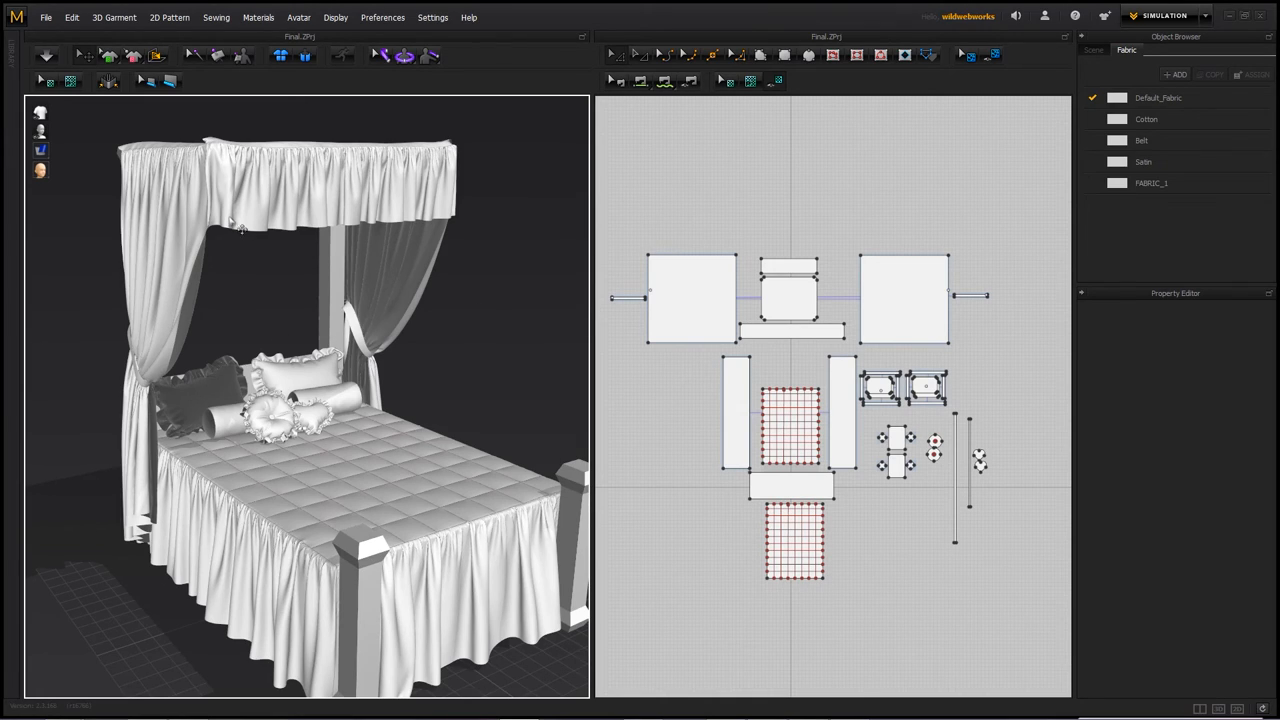
{"action": "mouse_move", "coordinate": [240, 223]}
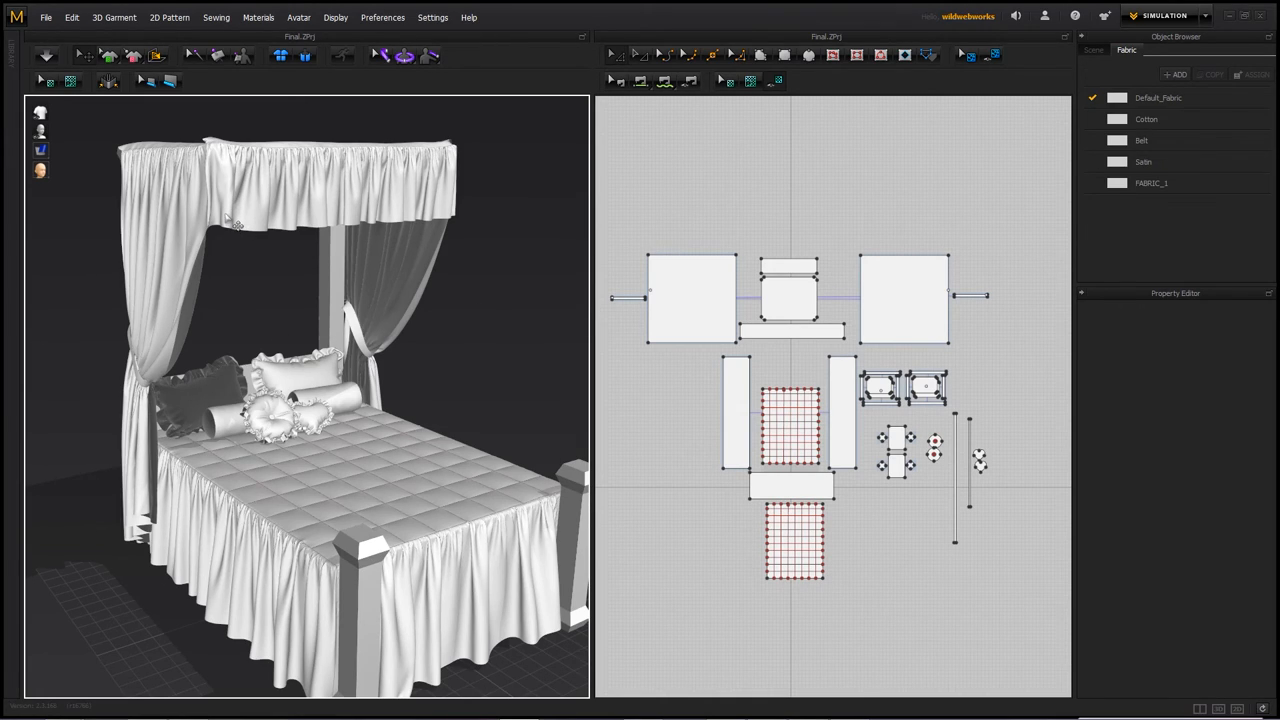